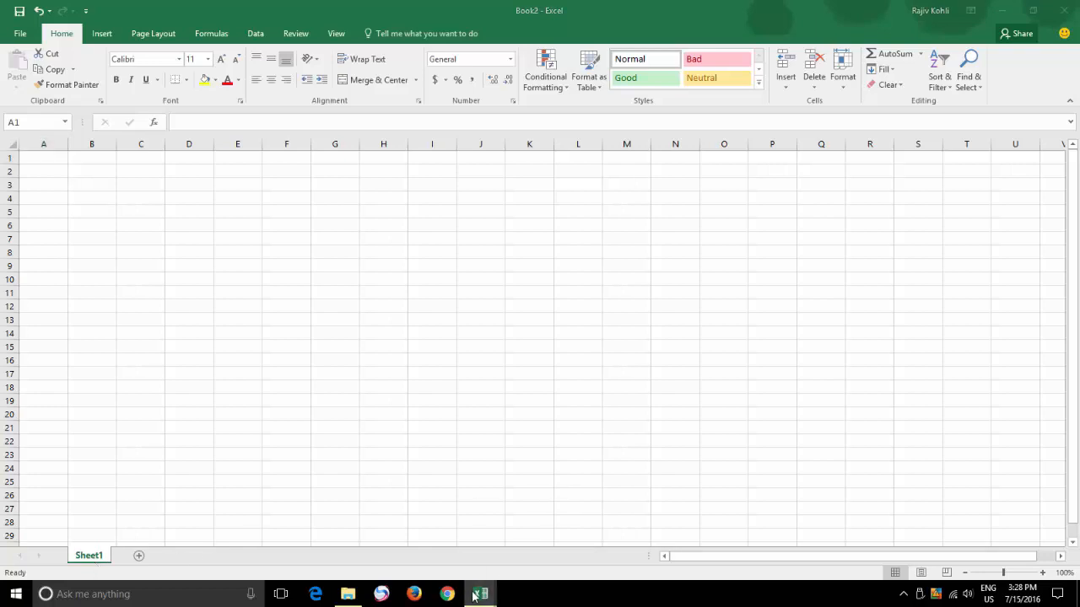
# Bring up the Youtube Analytics workbook and view its January, April and May sheets in turn
pyautogui.click(479, 594)
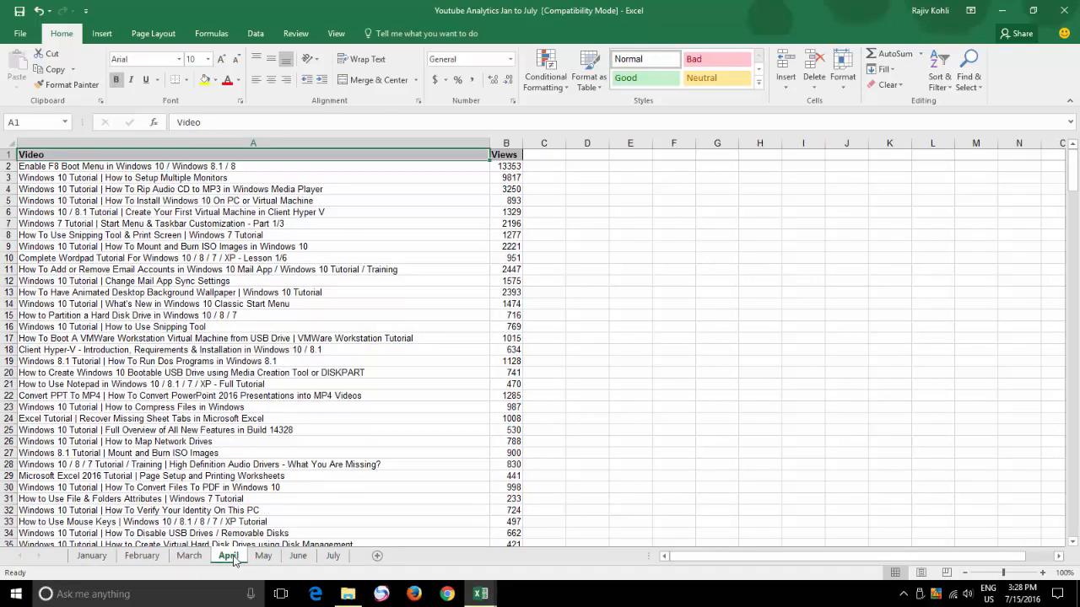
pyautogui.click(296, 557)
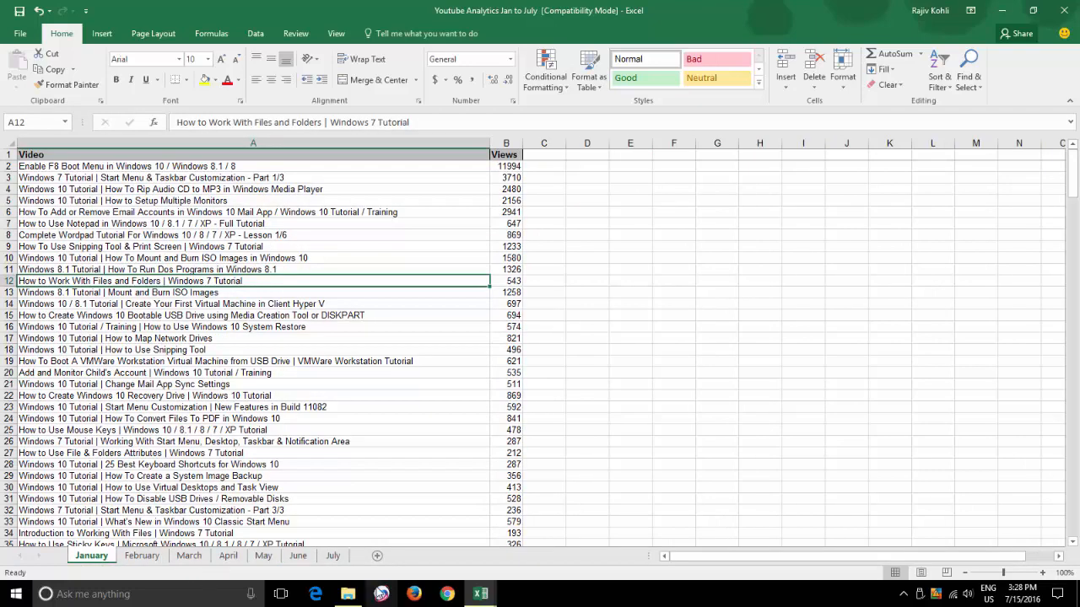
pyautogui.click(347, 594)
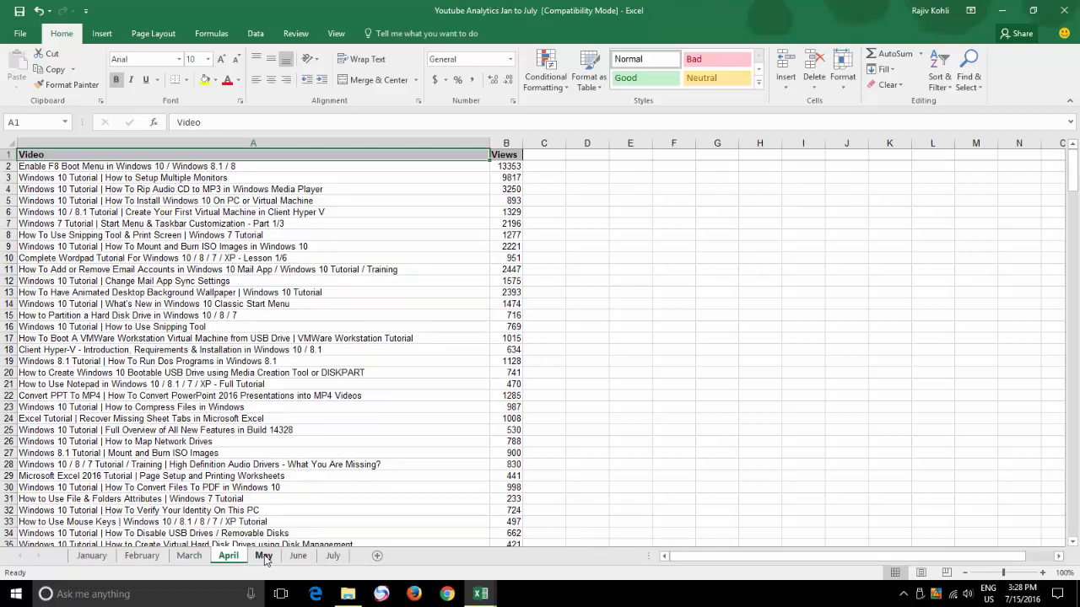
pyautogui.click(263, 557)
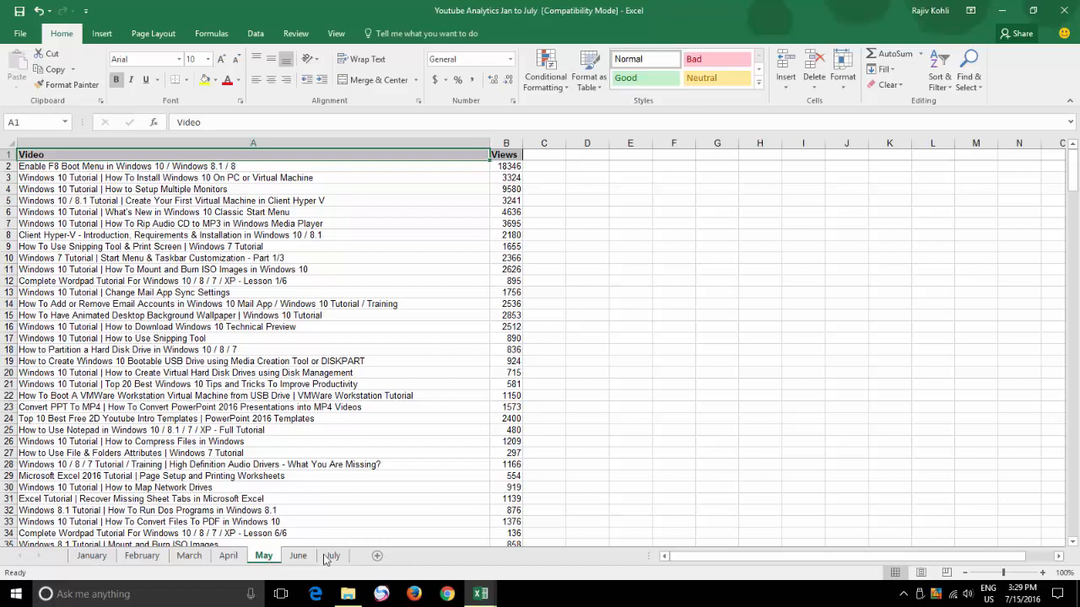
pyautogui.moveTo(378, 557)
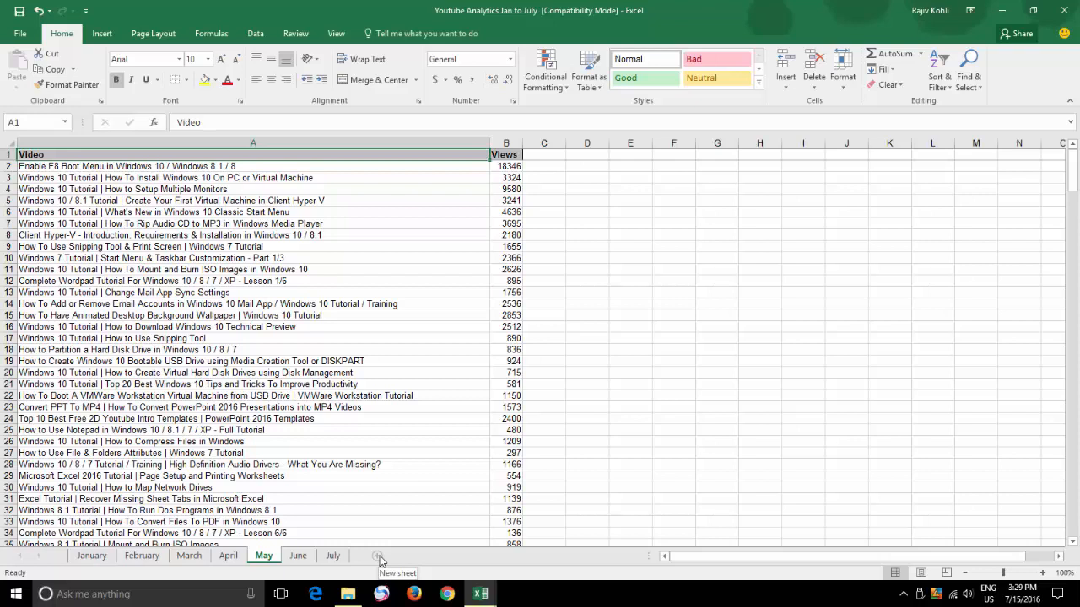
# Add three blank sheets with the New sheet button: after May, after July and after April
pyautogui.click(379, 557)
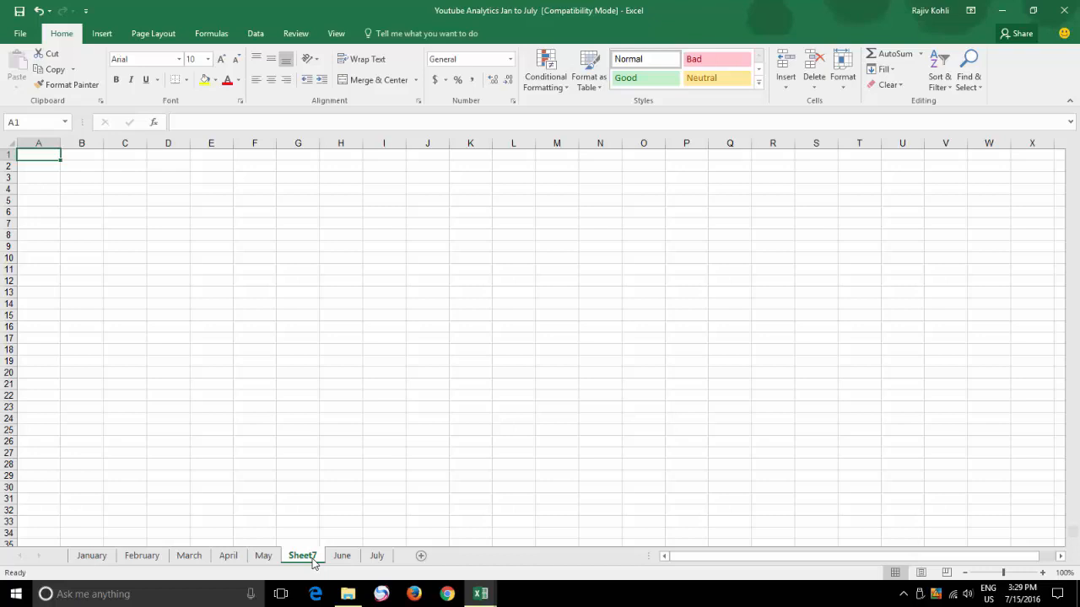
pyautogui.click(376, 555)
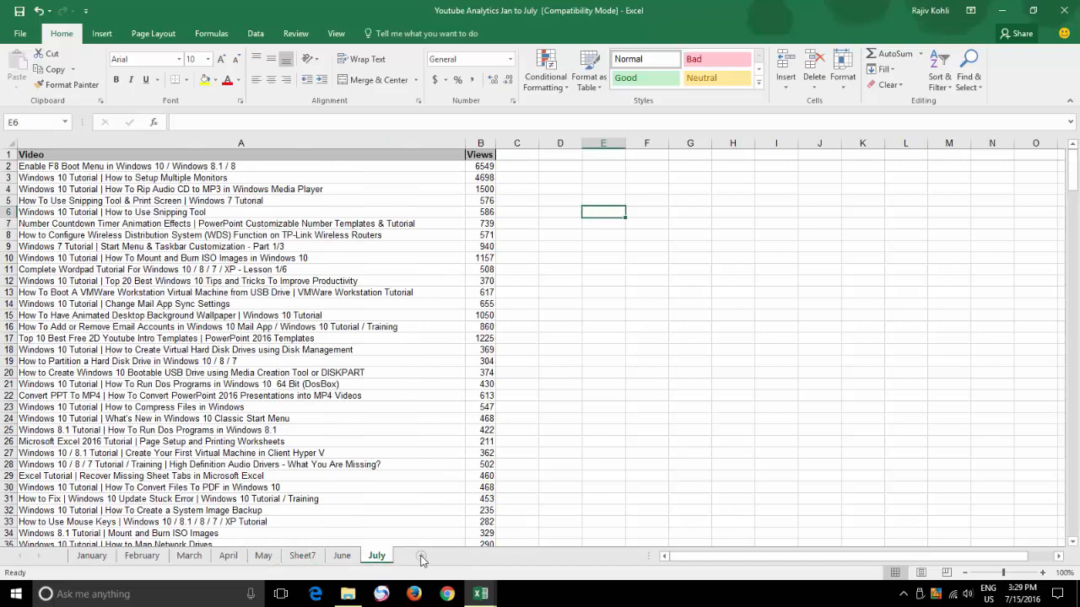
pyautogui.click(421, 557)
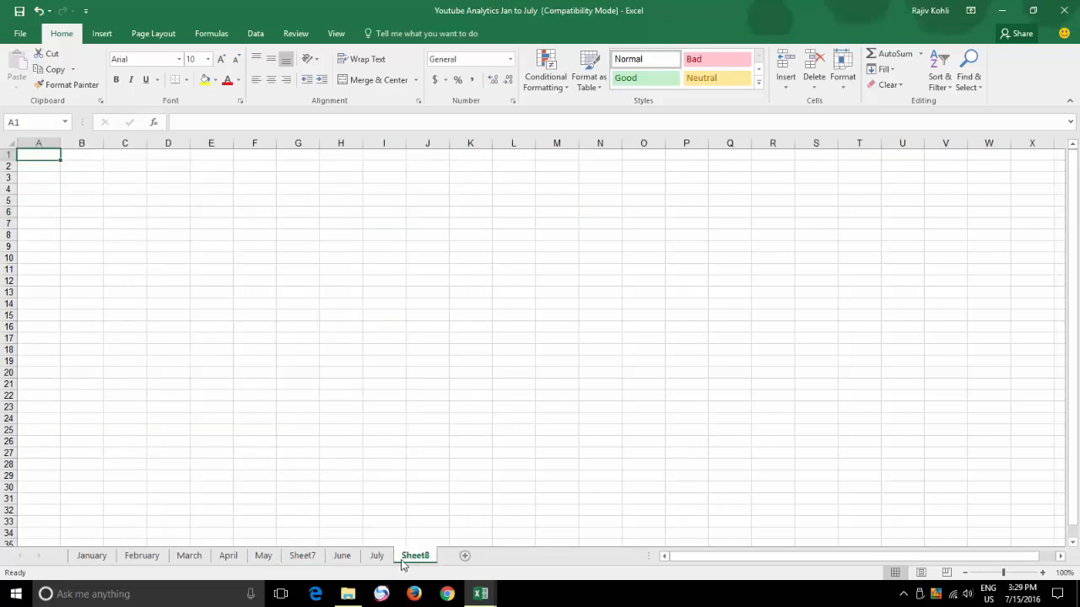
pyautogui.moveTo(229, 555)
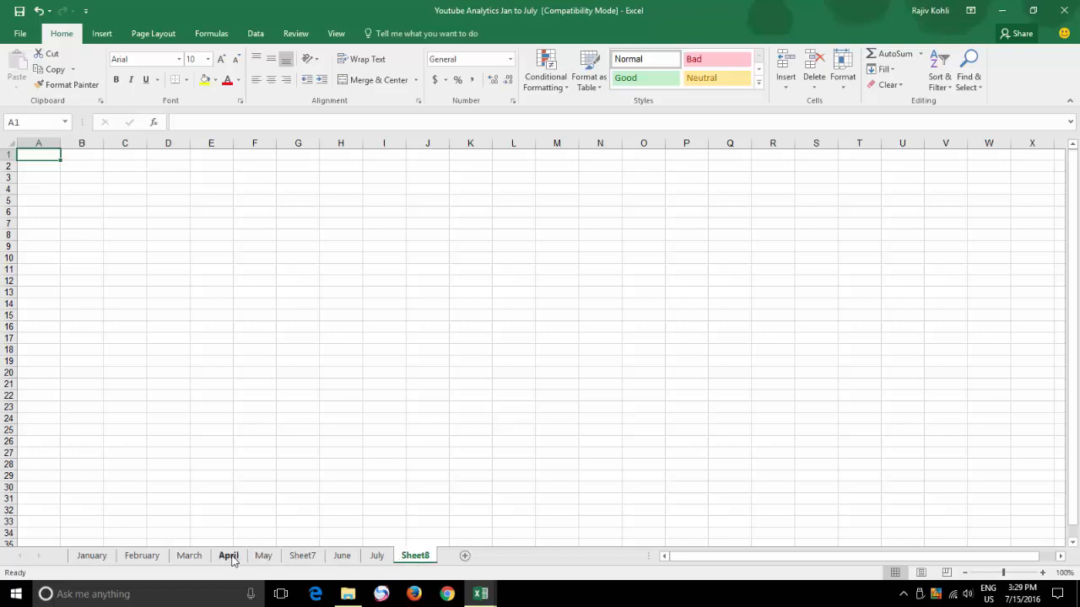
pyautogui.click(228, 555)
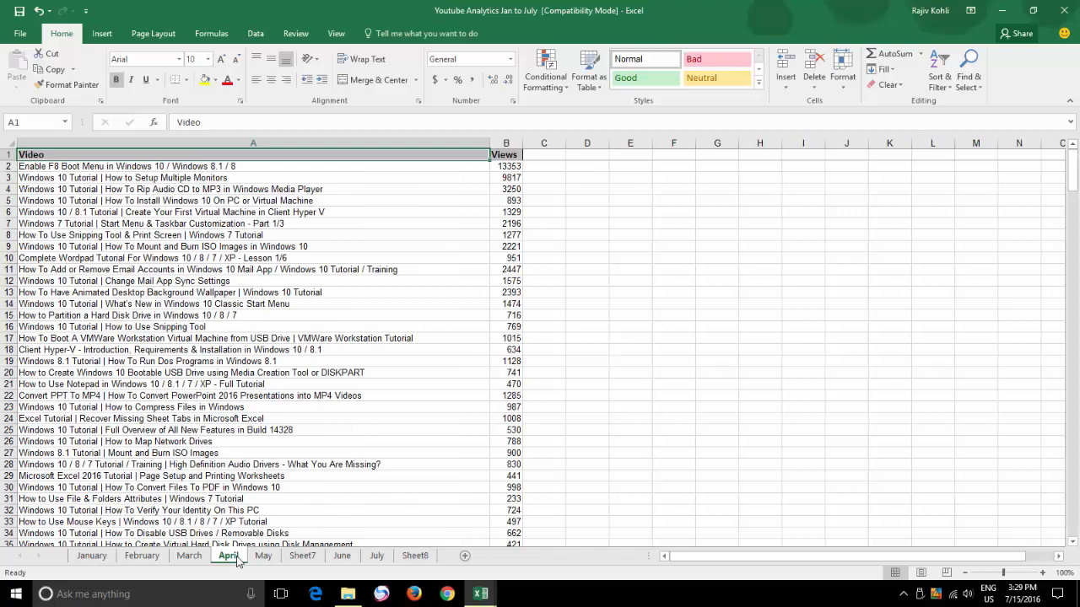
pyautogui.moveTo(465, 557)
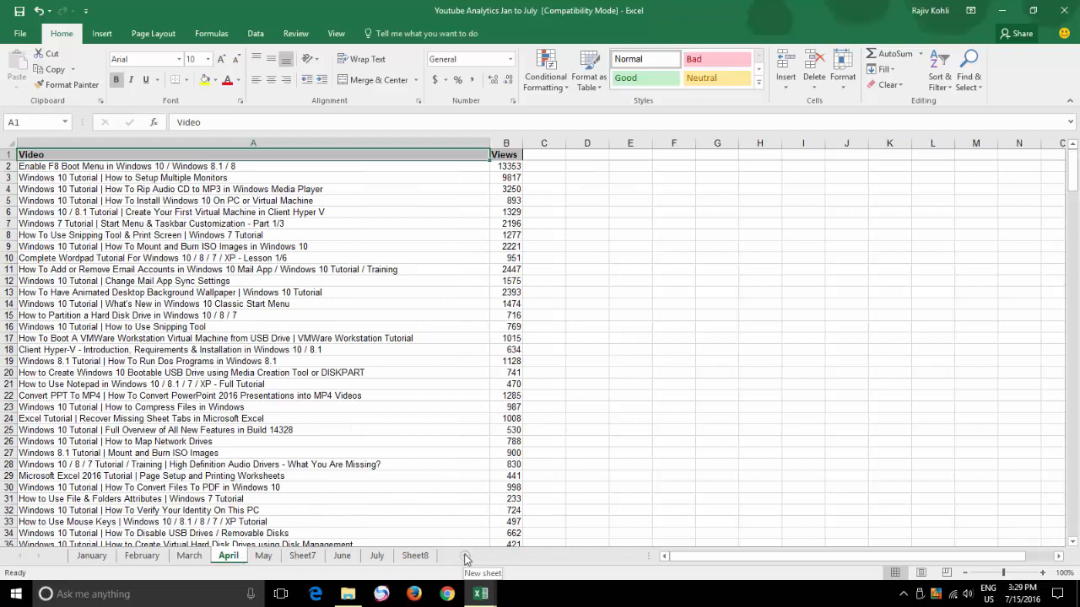
pyautogui.click(464, 560)
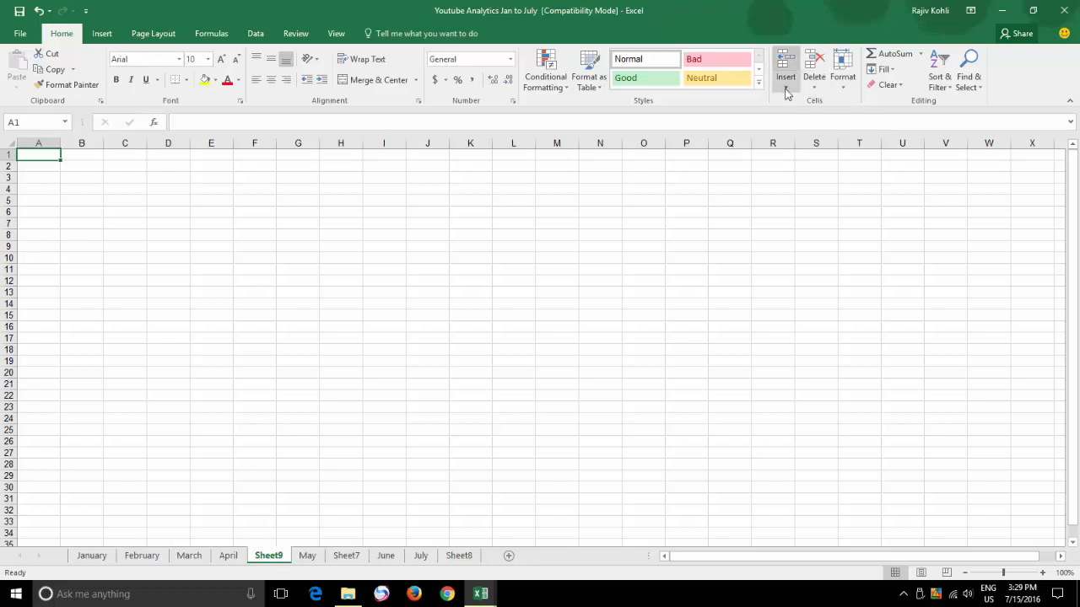
# Insert a blank Sheet10 between April and Sheet9 via Home > Insert > Insert Sheet
pyautogui.click(786, 88)
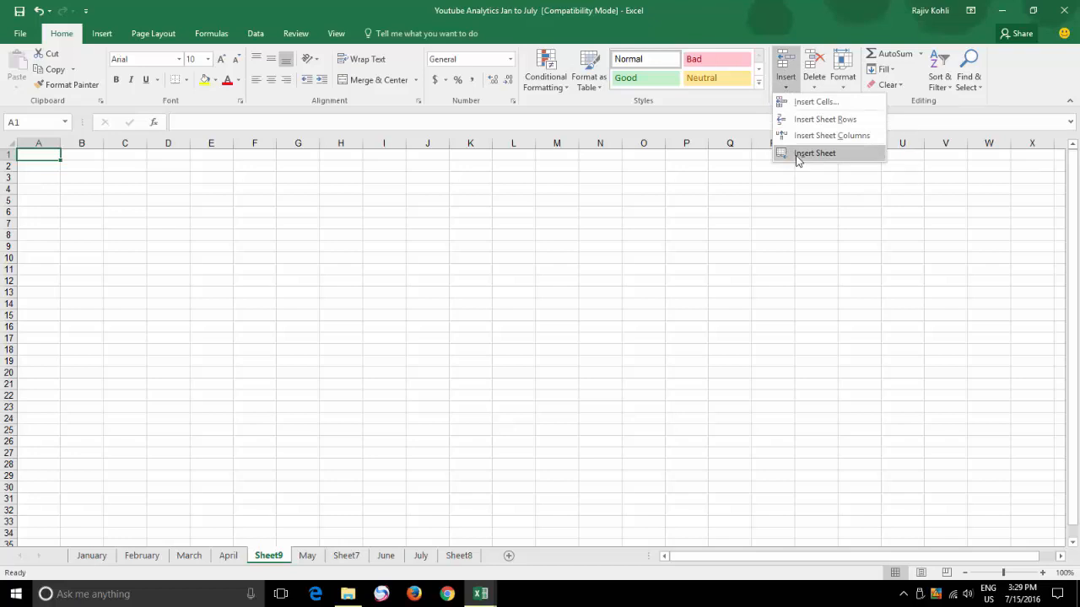
pyautogui.click(815, 152)
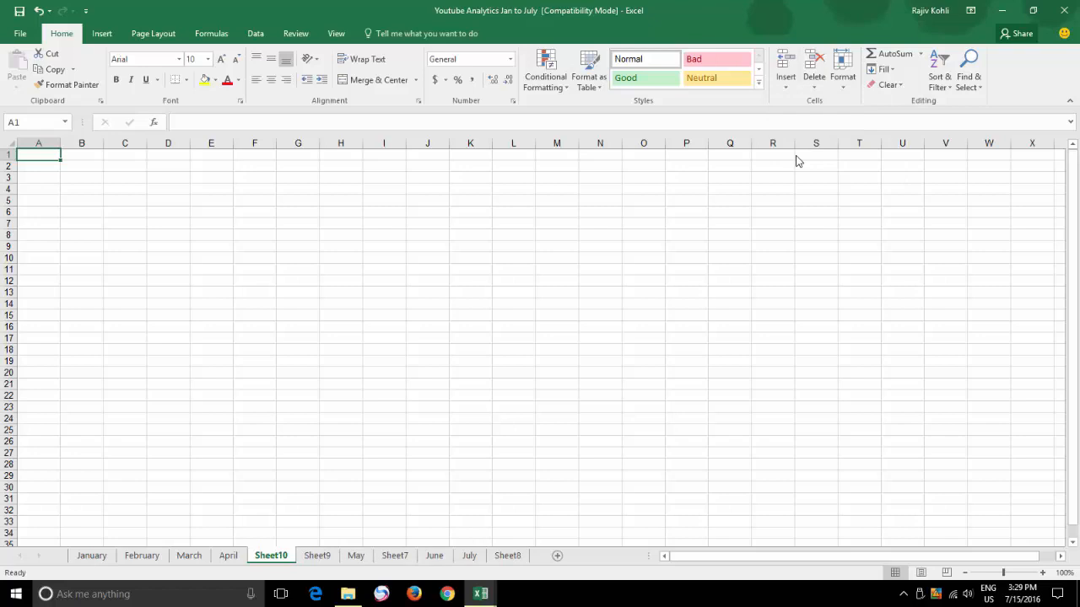
pyautogui.moveTo(462, 503)
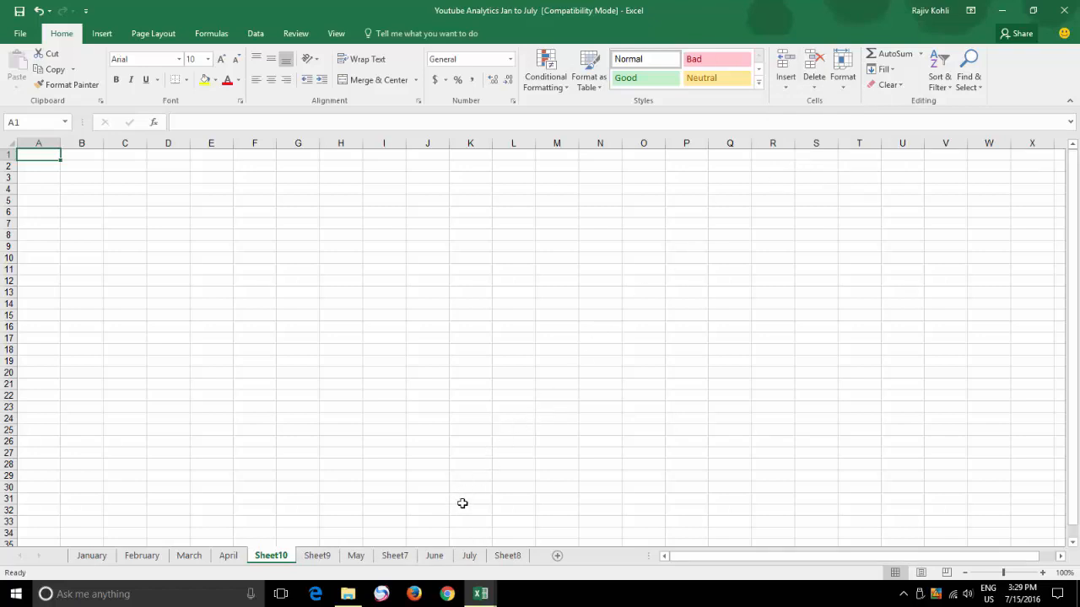
# Insert a blank worksheet, Sheet11, before July from the July tab's Insert dialog
pyautogui.rightClick(469, 555)
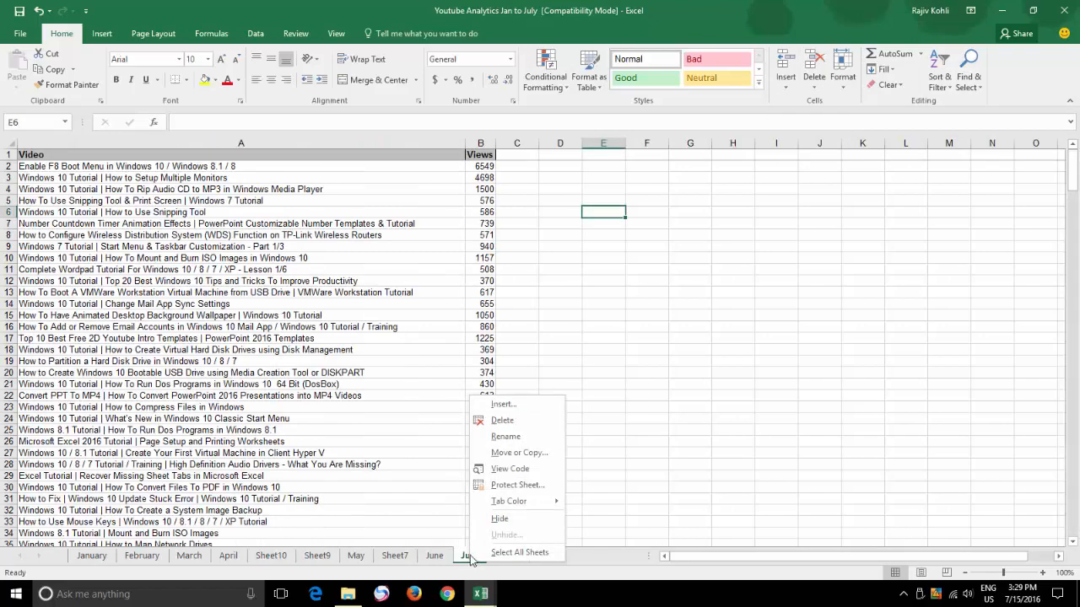
pyautogui.click(503, 403)
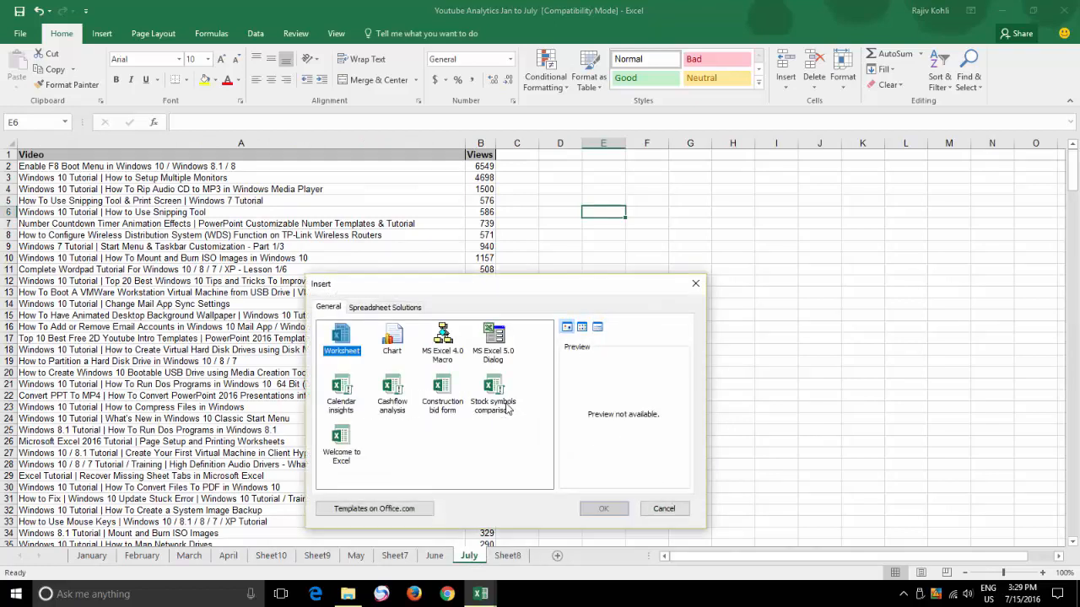
pyautogui.click(341, 337)
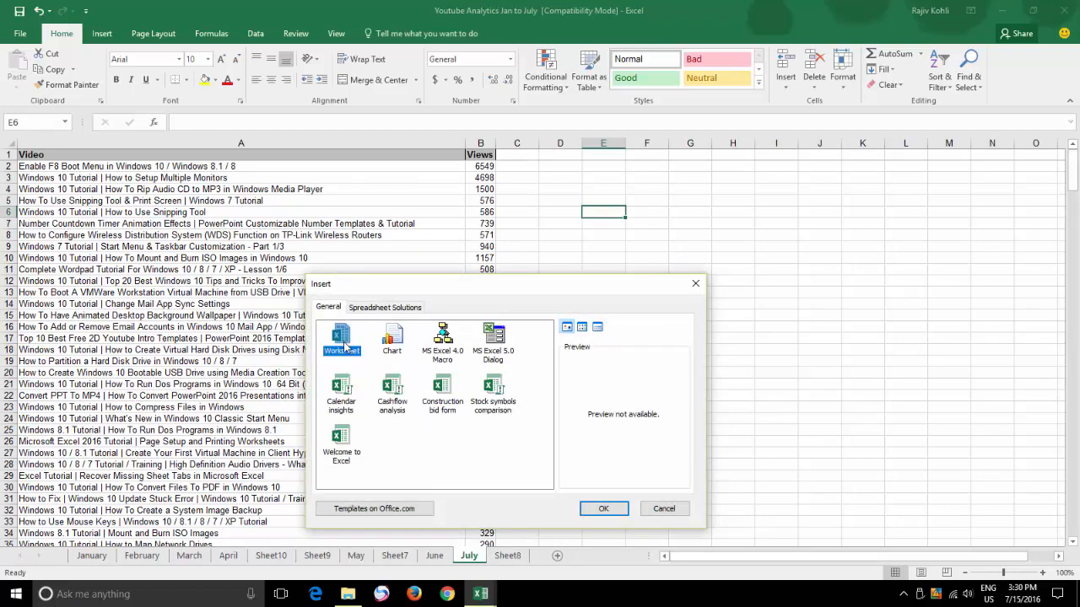
pyautogui.moveTo(405, 402)
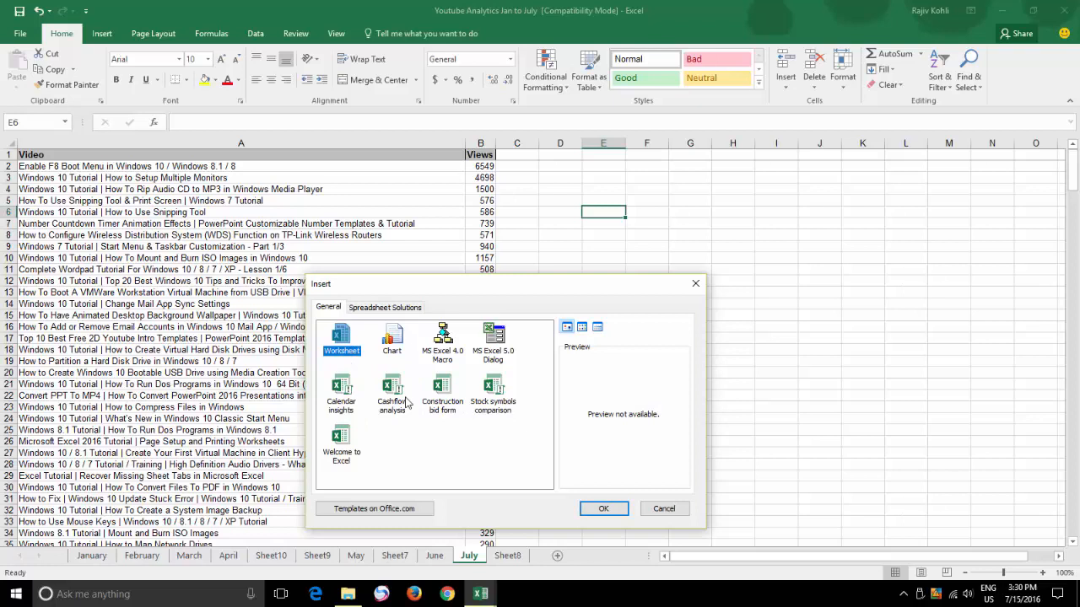
pyautogui.click(341, 337)
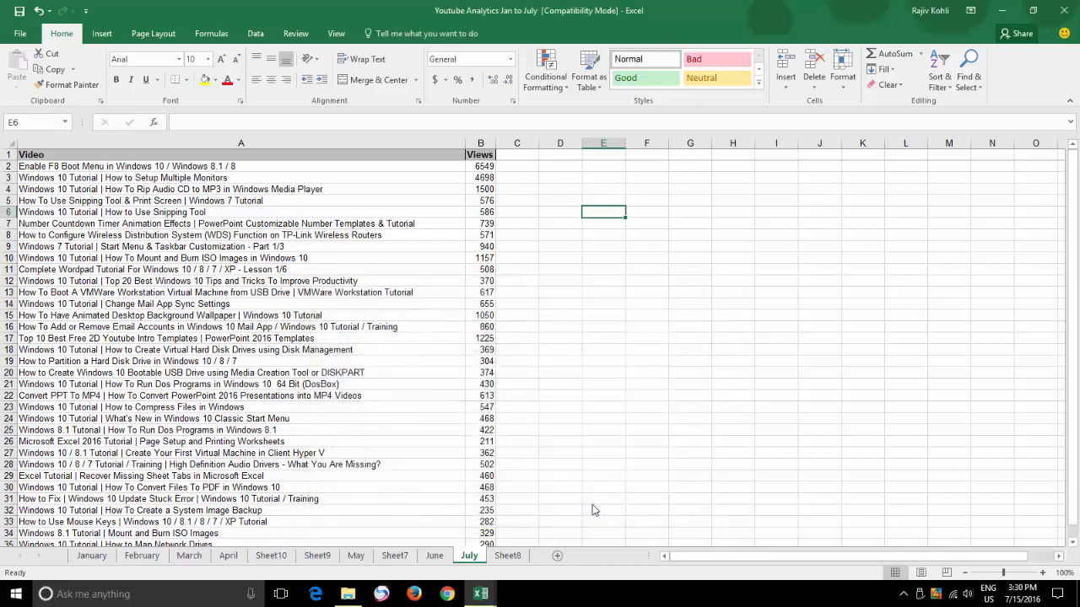
# Begin inserting another worksheet from the February tab's Insert dialog
pyautogui.click(556, 555)
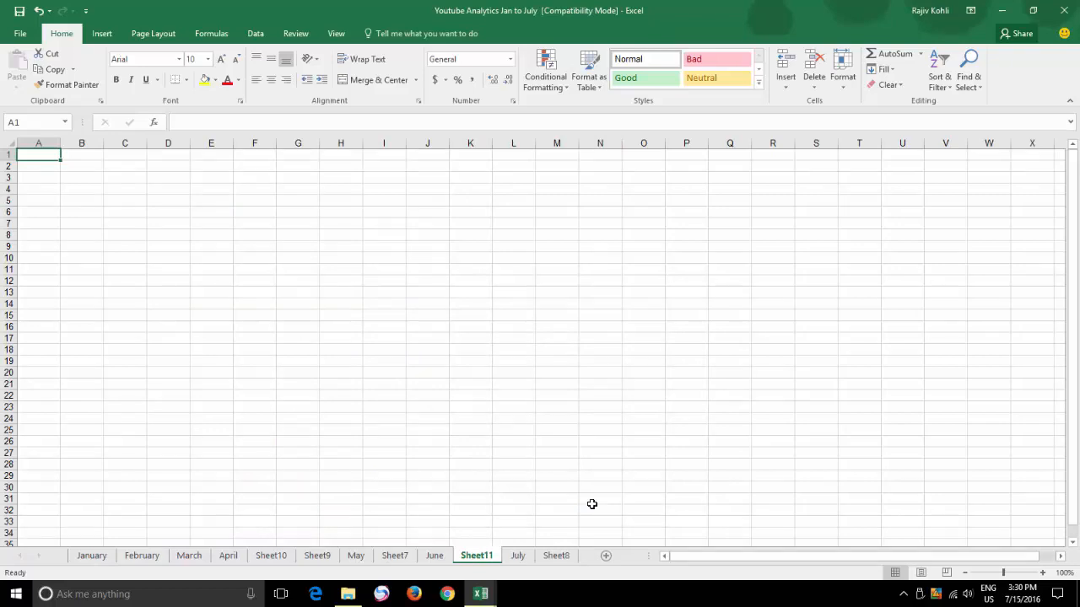
pyautogui.rightClick(142, 555)
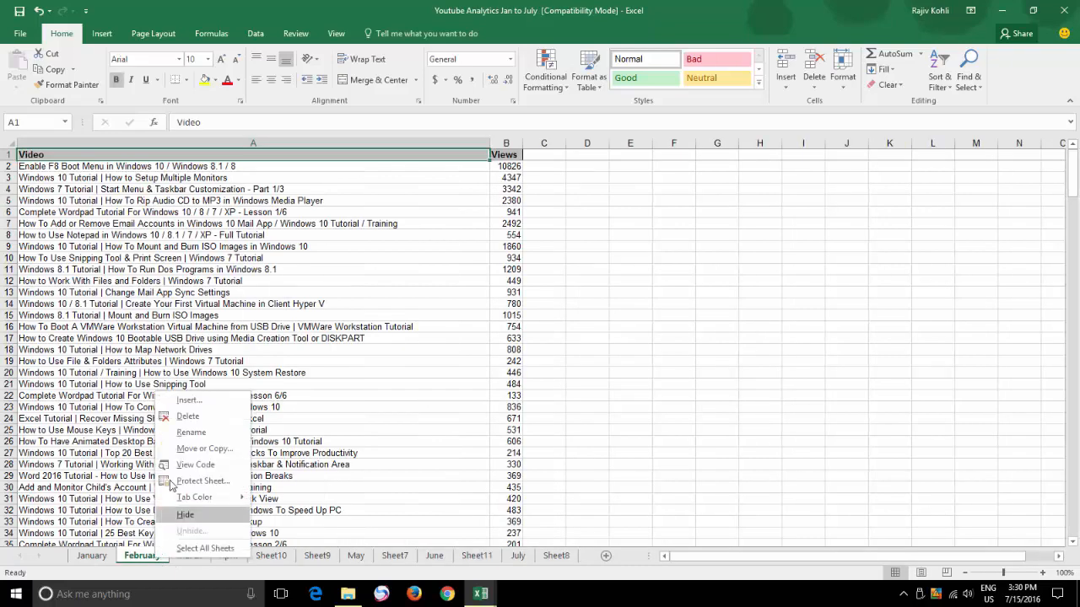
pyautogui.click(189, 398)
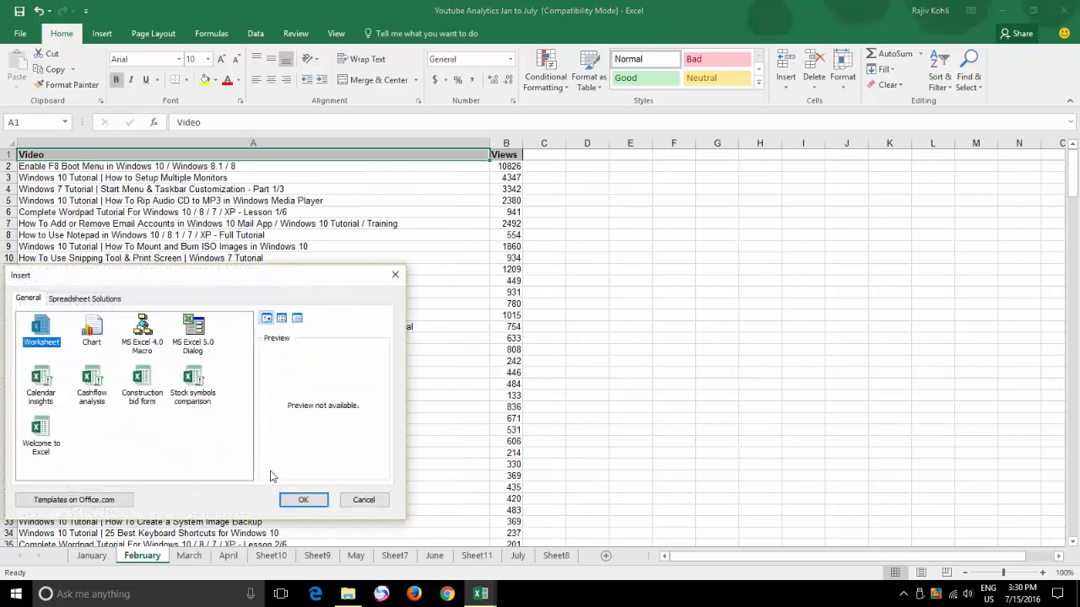
pyautogui.click(304, 500)
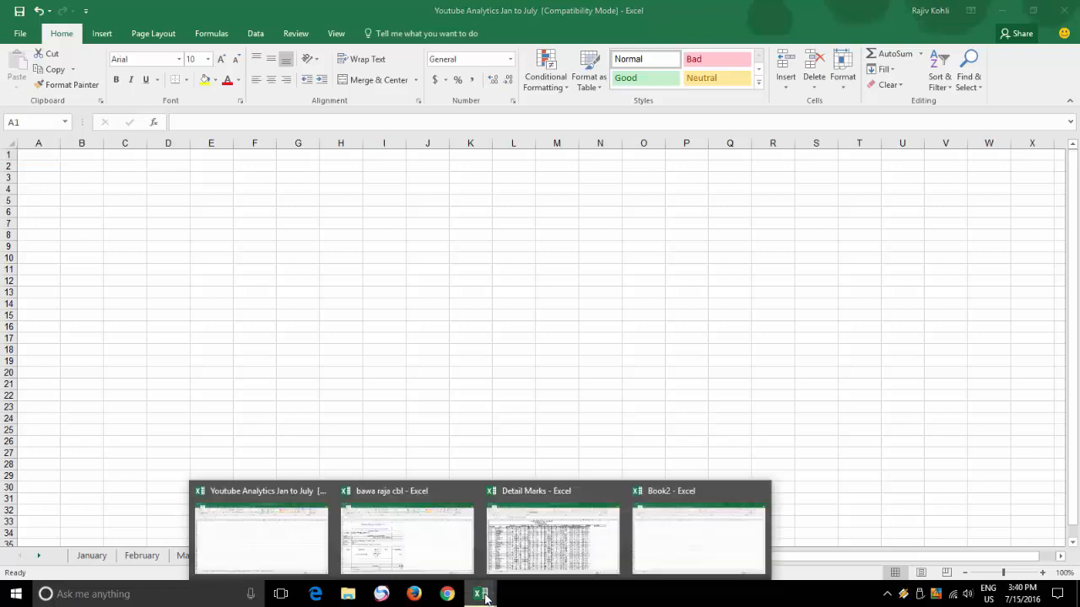
# In the bawa raja cbl workbook, move Sheet3 to the end, after Sheet33
pyautogui.click(407, 538)
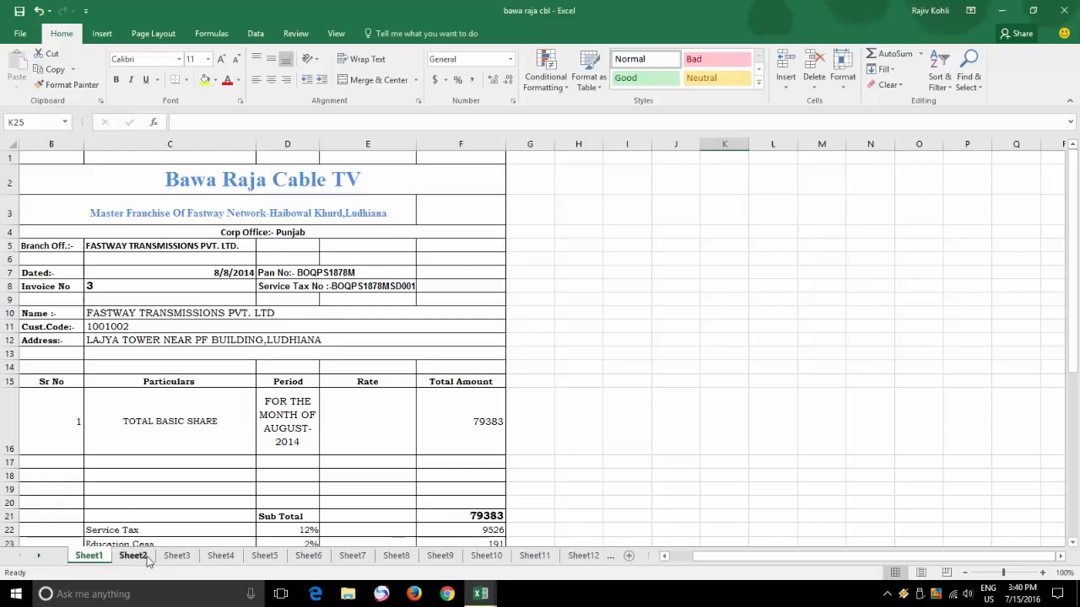
pyautogui.click(177, 555)
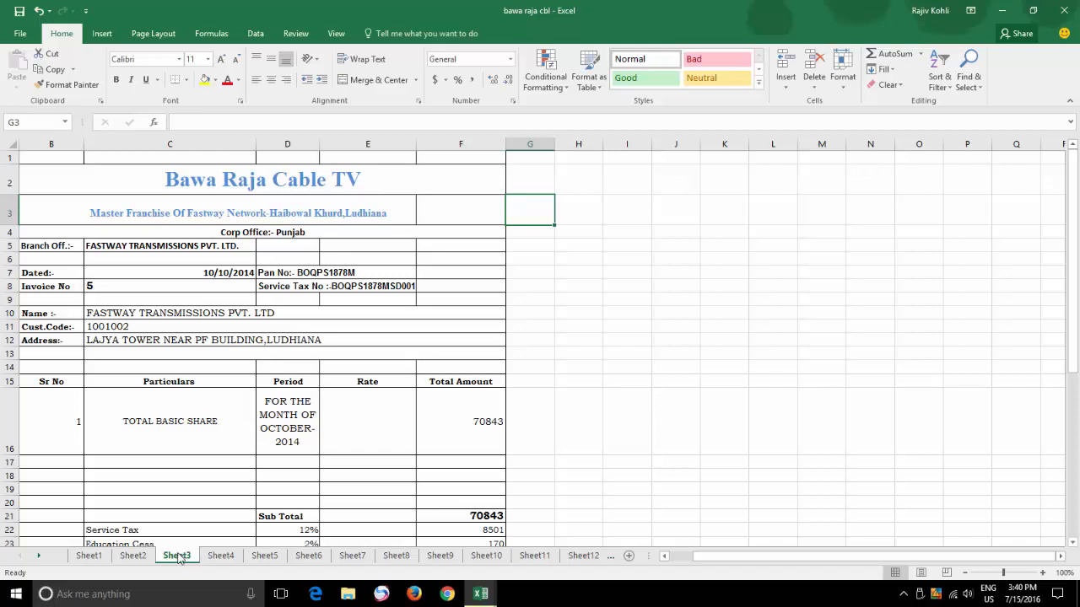
pyautogui.rightClick(176, 555)
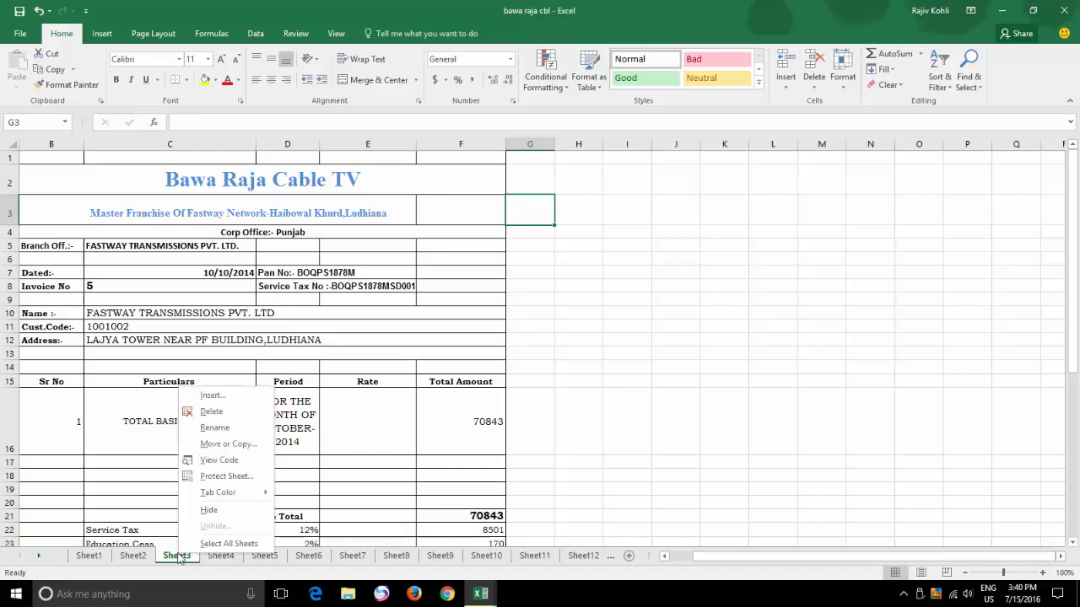
pyautogui.moveTo(228, 444)
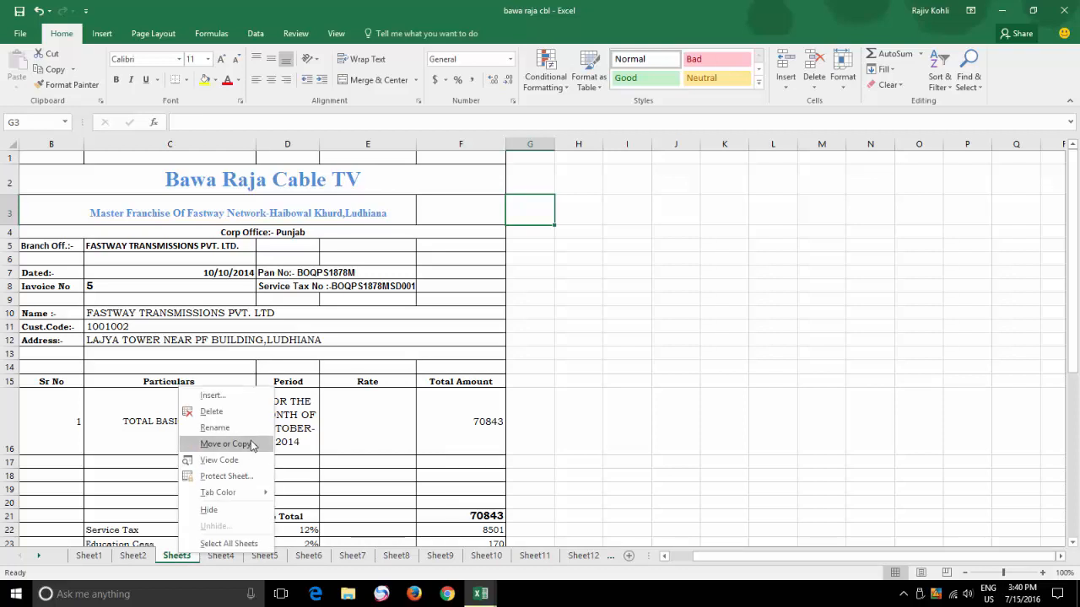
pyautogui.click(226, 444)
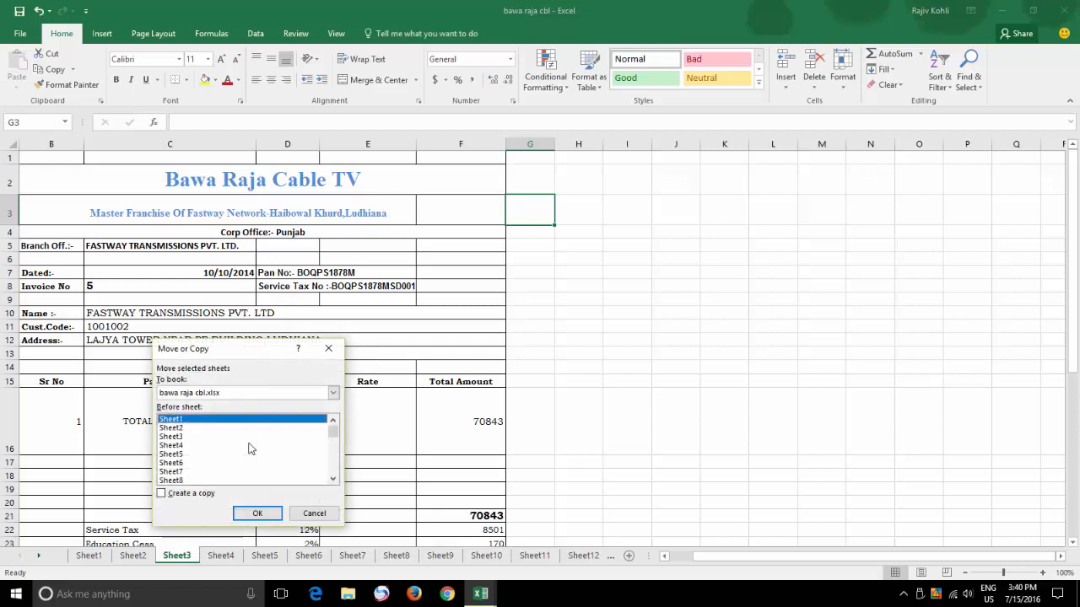
pyautogui.moveTo(248, 437)
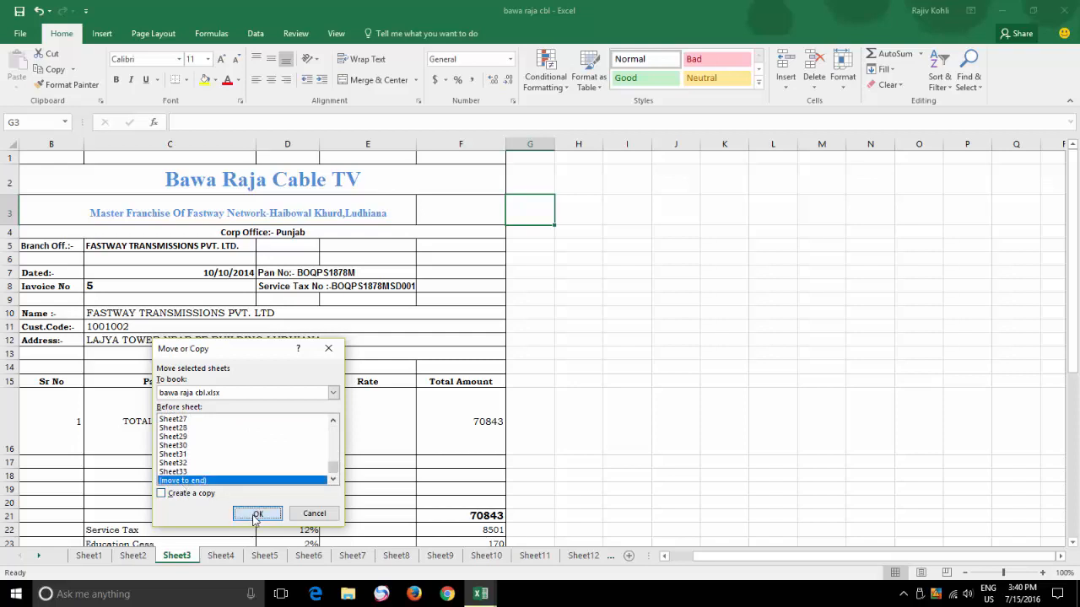
pyautogui.click(256, 514)
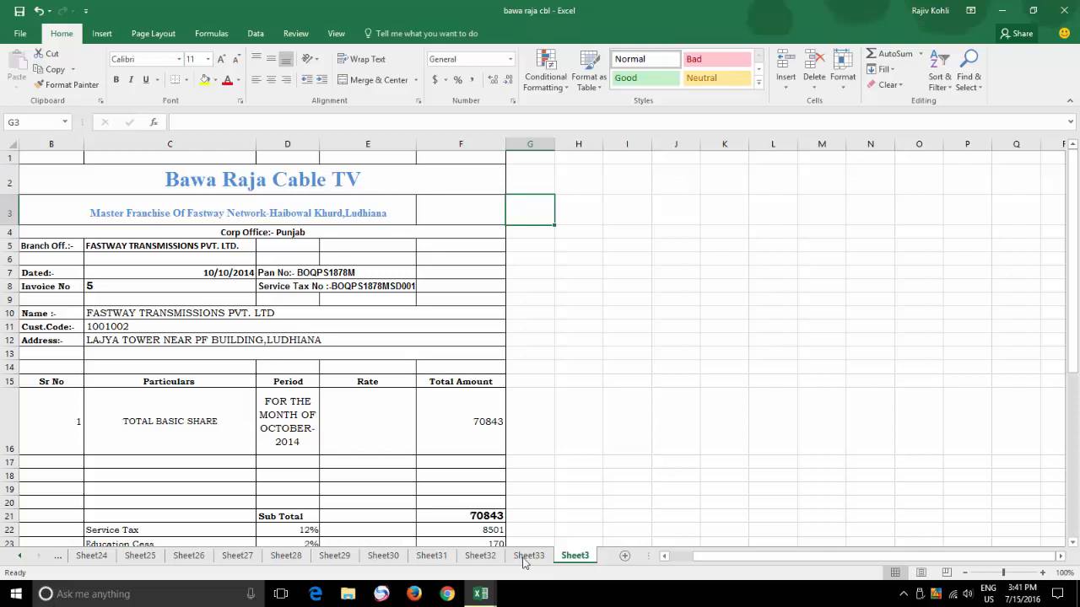
pyautogui.moveTo(481, 594)
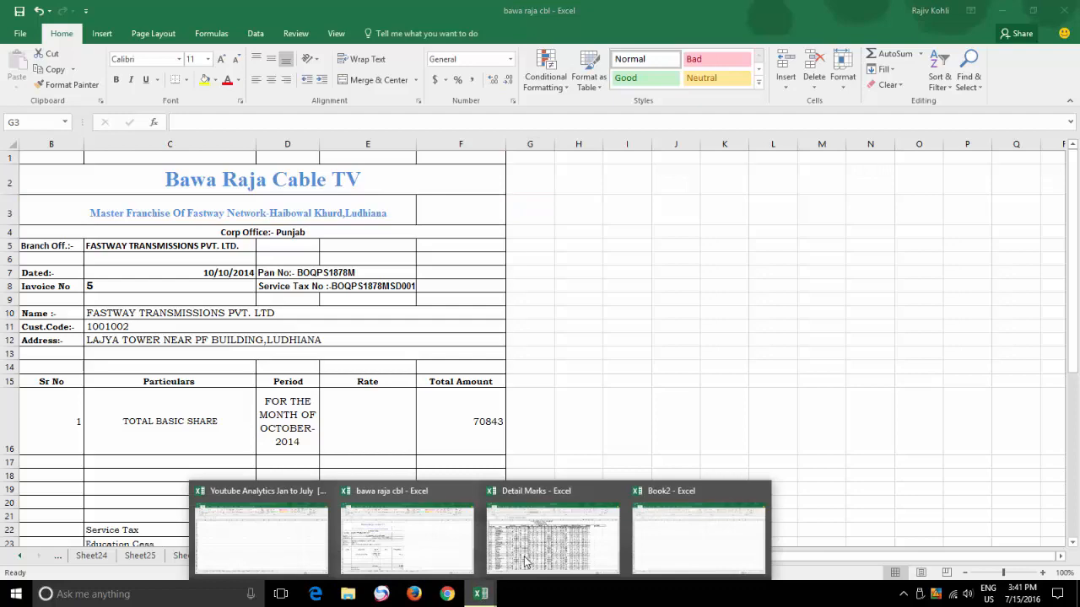
# Bring up the Detail Marks workbook with Move or Copy open for the 5th Standard sheet
pyautogui.click(552, 536)
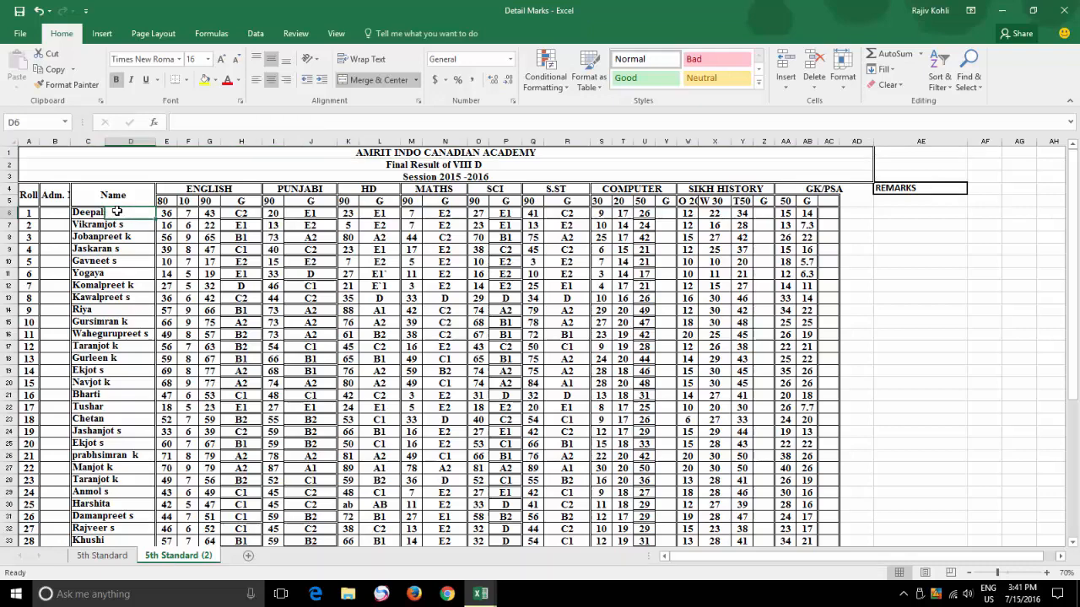
pyautogui.moveTo(113, 212); pyautogui.dragTo(113, 528)
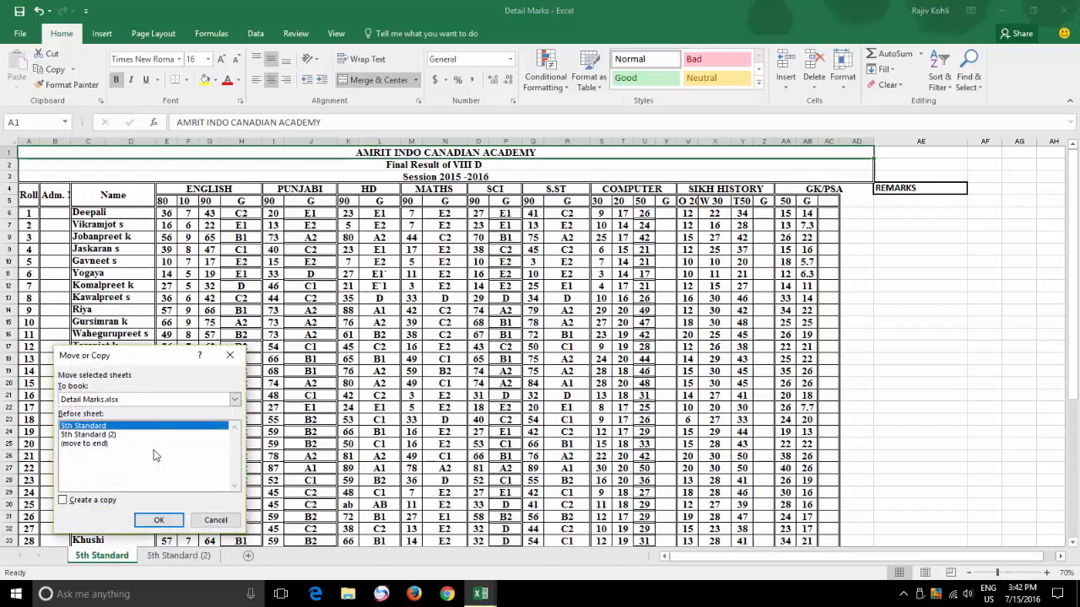
# Create a copy of 5th Standard placed at the end, named 5th Standard (3)
pyautogui.click(158, 519)
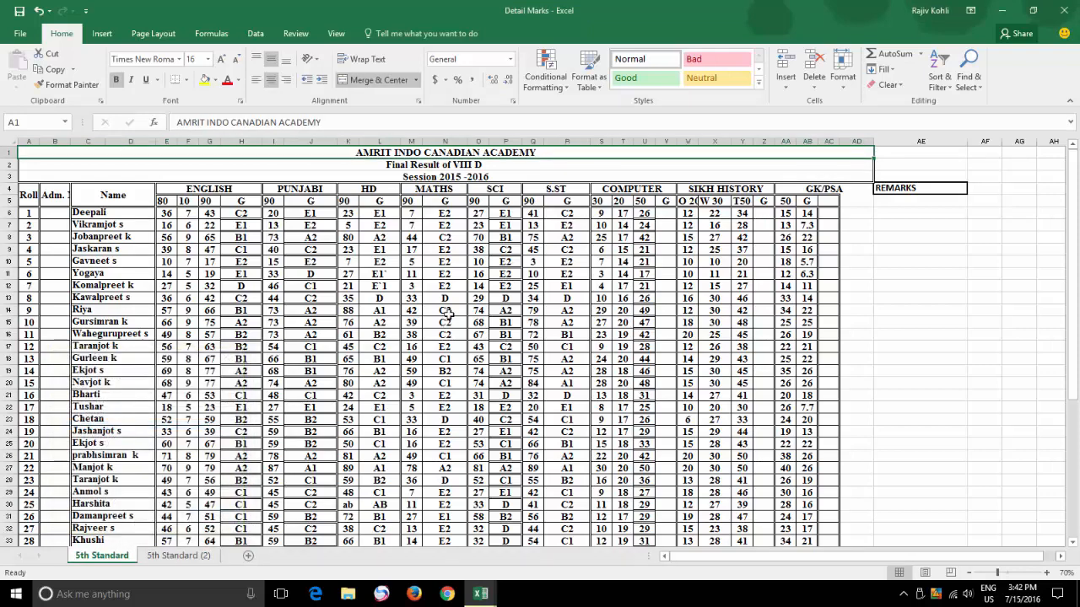
pyautogui.click(844, 69)
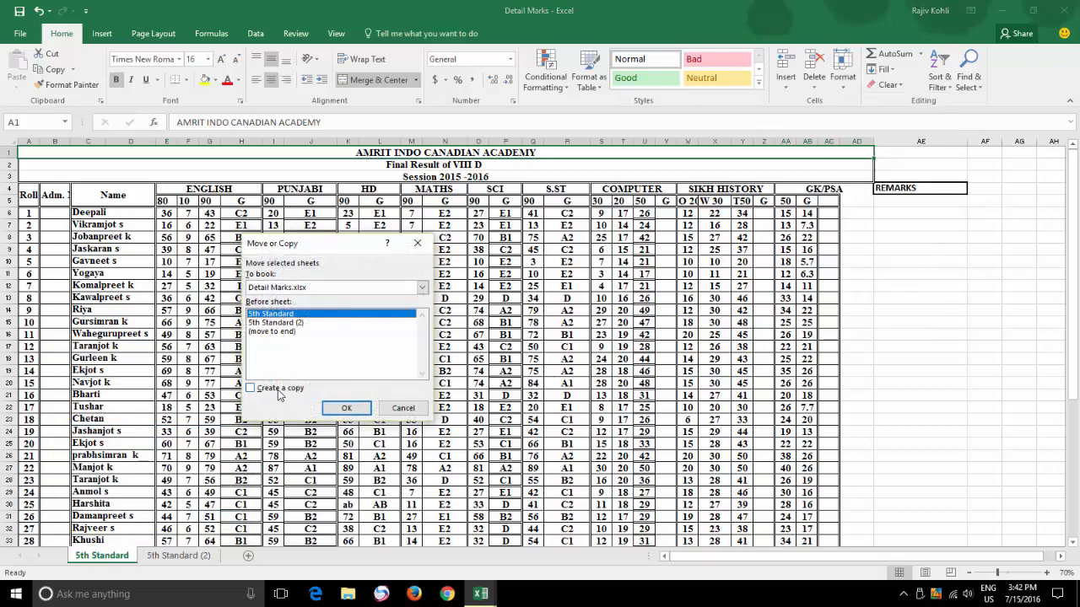
pyautogui.click(250, 388)
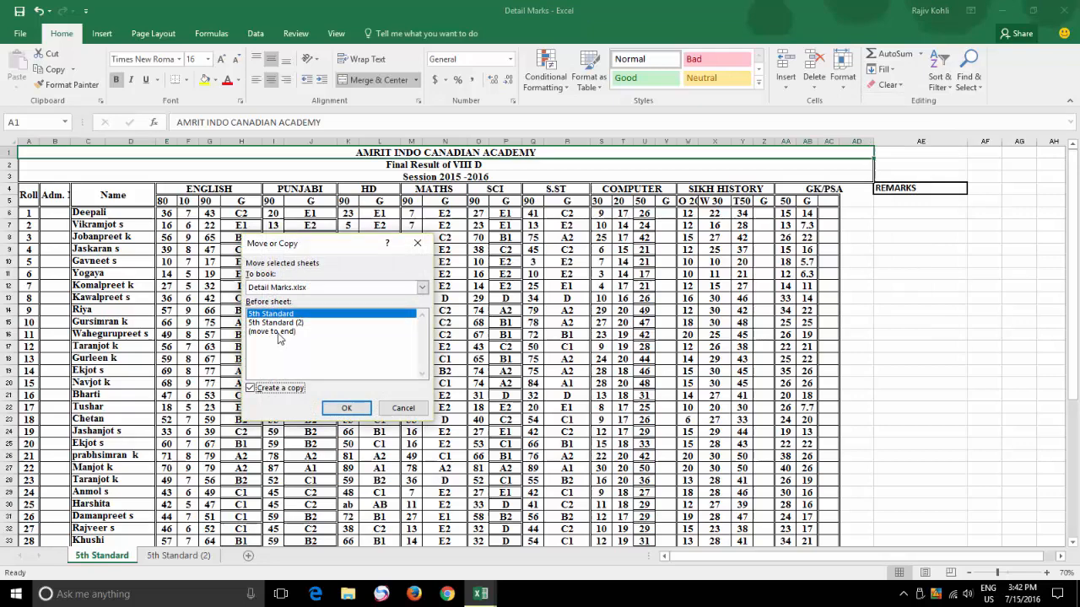
pyautogui.click(271, 331)
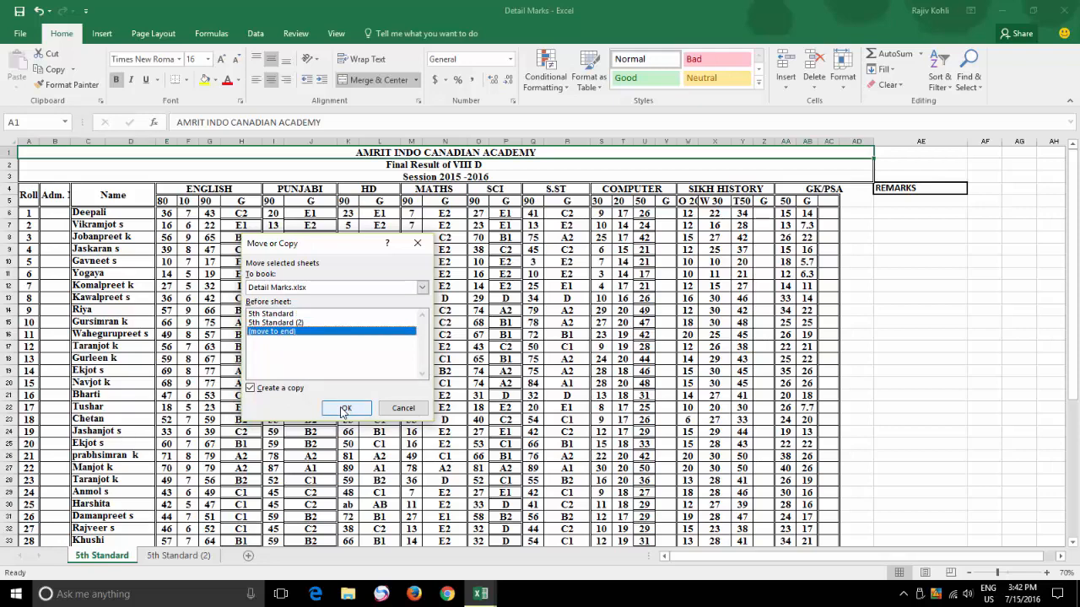
pyautogui.click(346, 407)
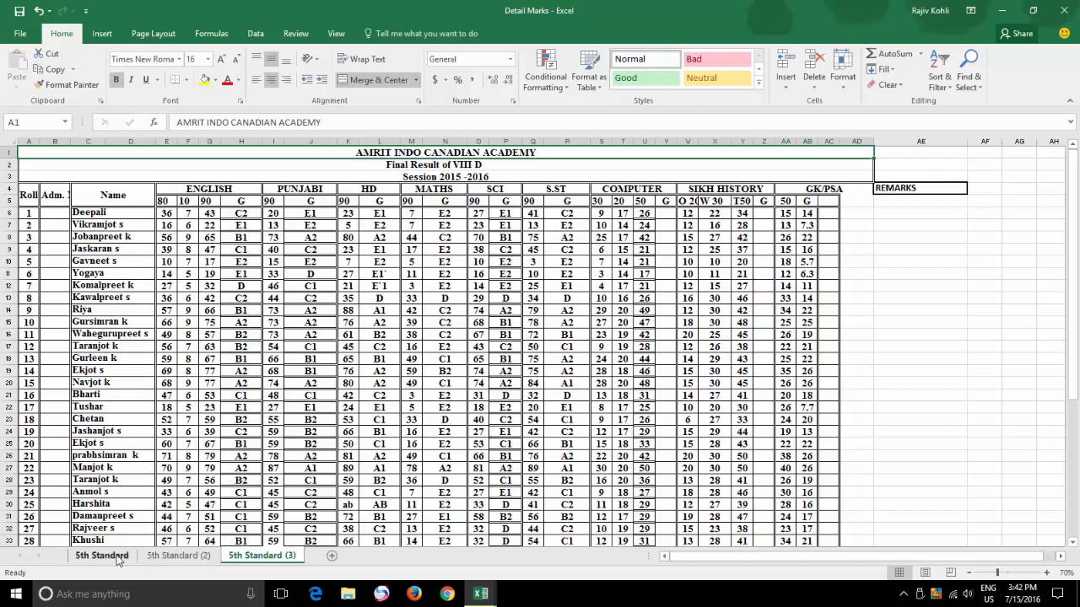
# Rename 5th Standard (2) to 6th Standard and start renaming 5th Standard (3) to 7th Standard
pyautogui.click(179, 555)
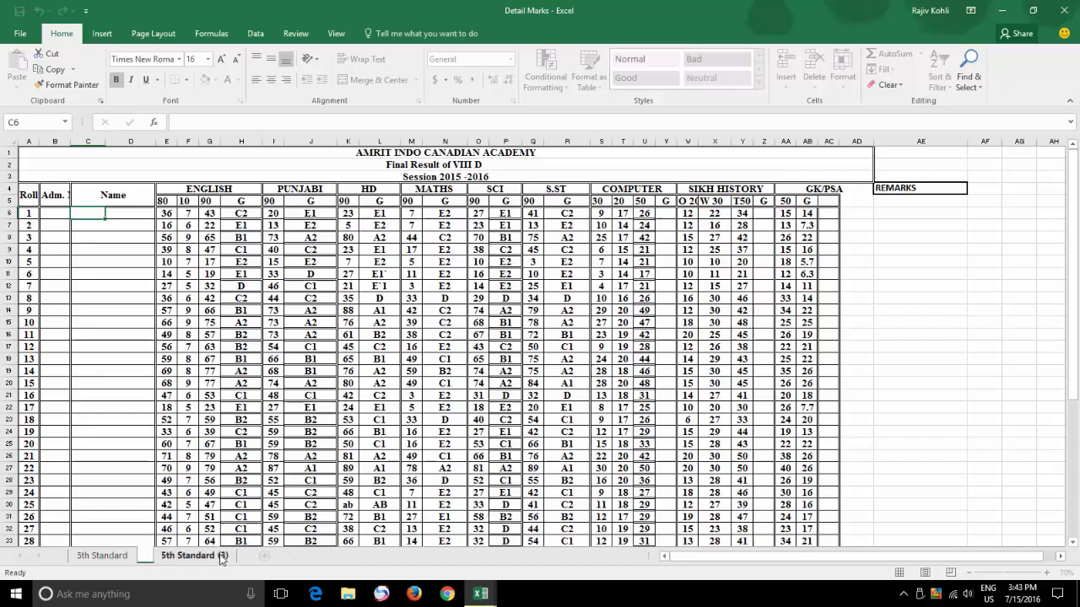
pyautogui.doubleClick(187, 555)
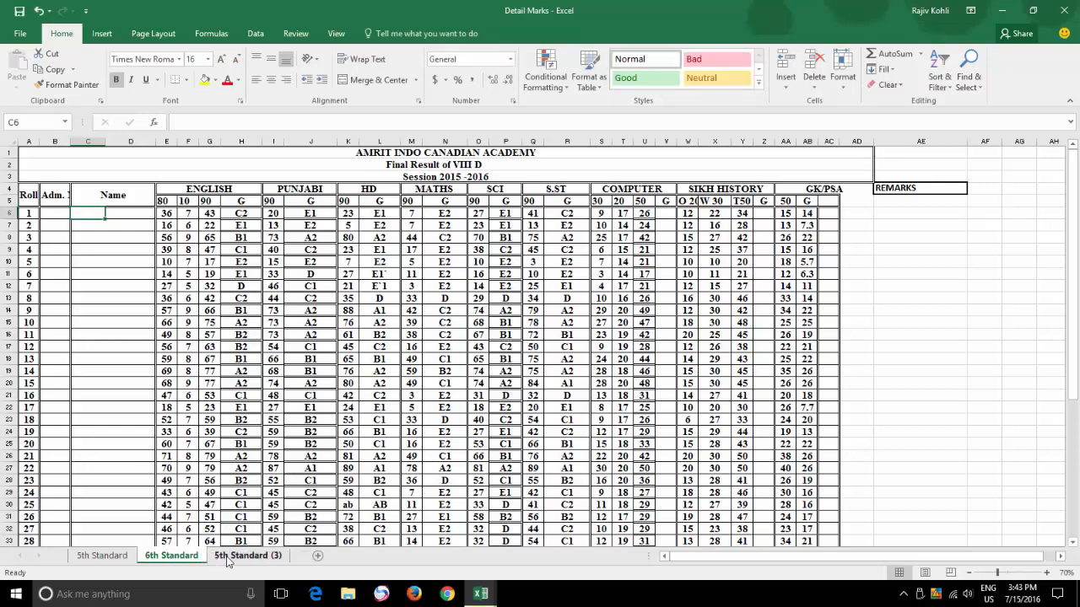
pyautogui.click(247, 555)
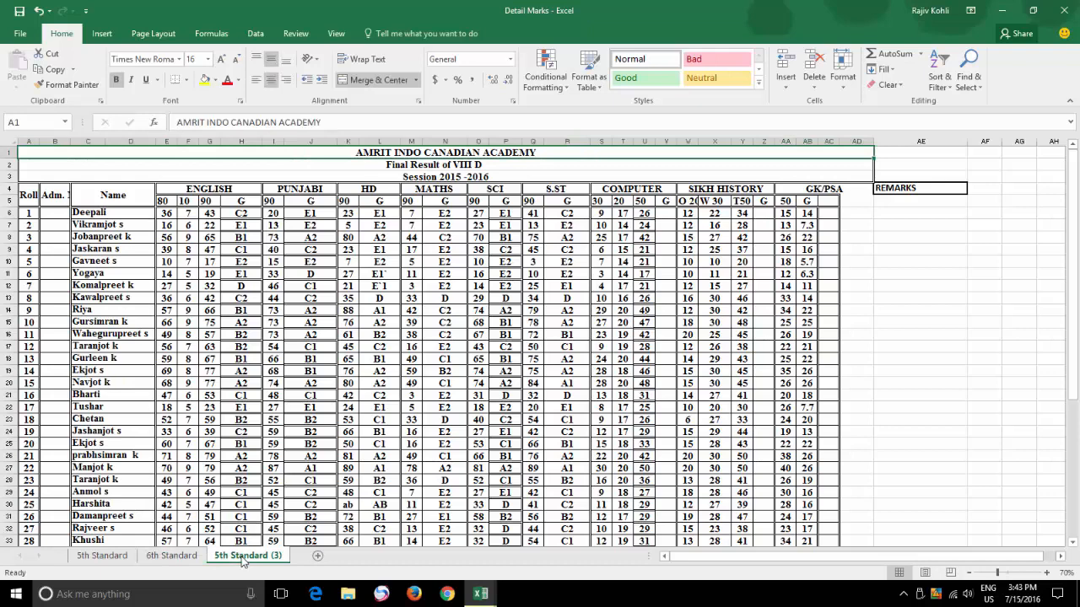
pyautogui.rightClick(247, 555)
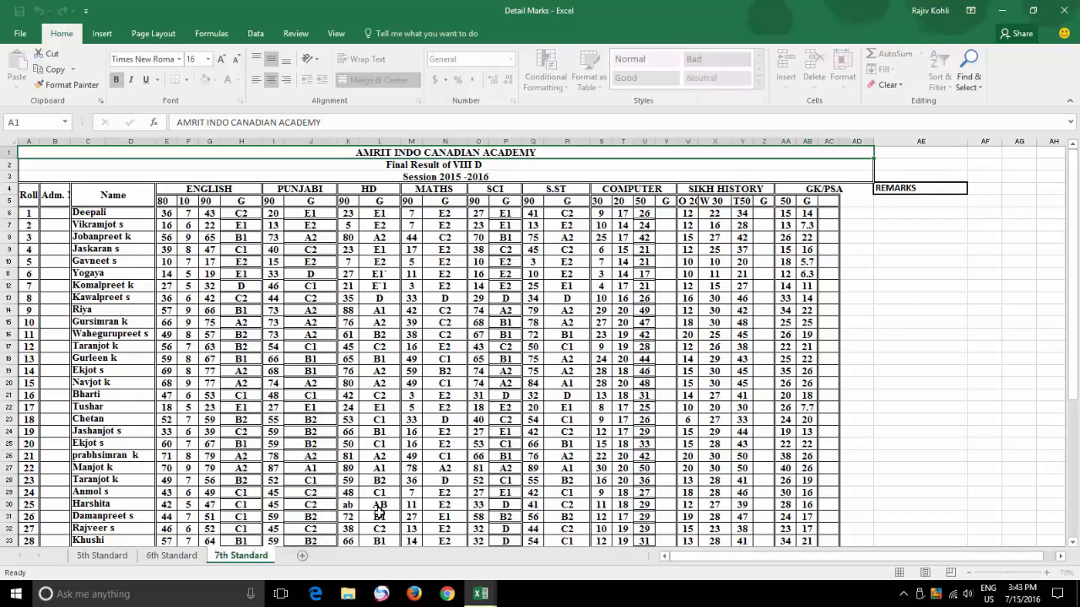
pyautogui.click(843, 71)
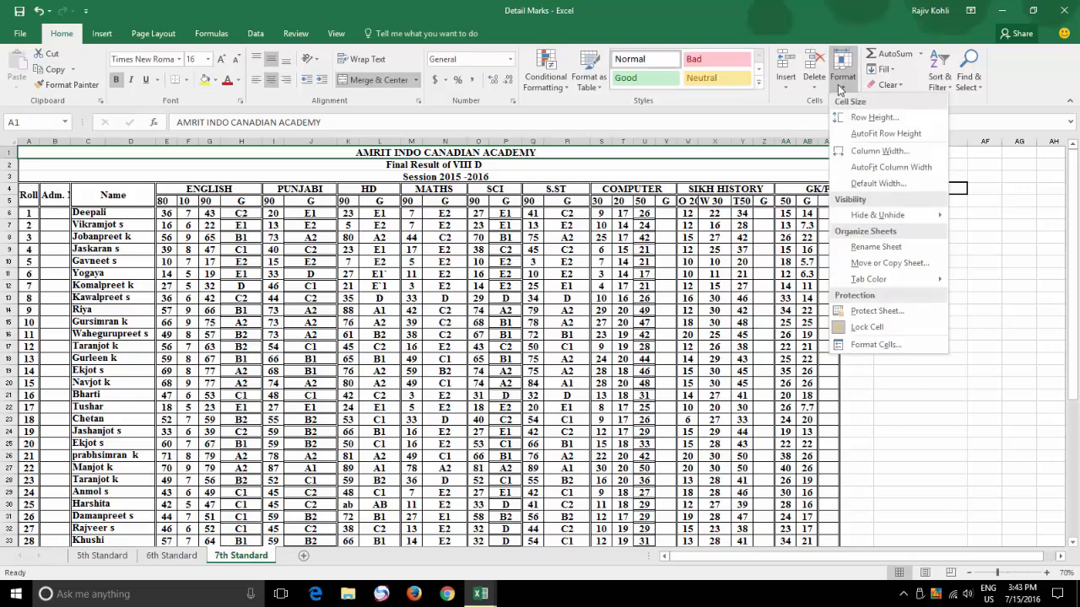
pyautogui.moveTo(876, 246)
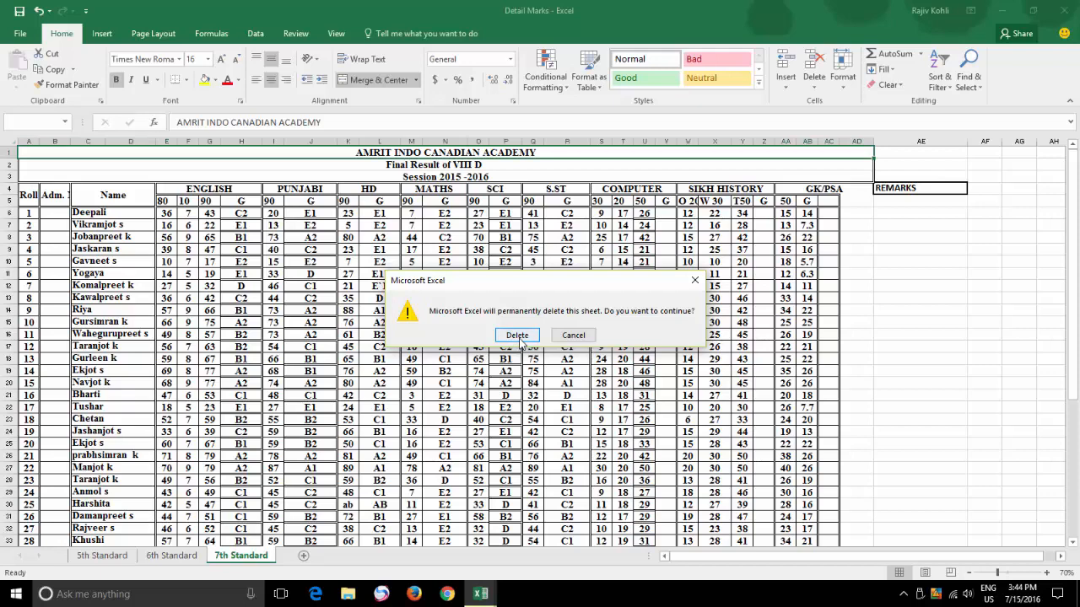
# Confirm deleting the 7th Standard and 6th Standard sheets, leaving only 5th Standard
pyautogui.click(516, 334)
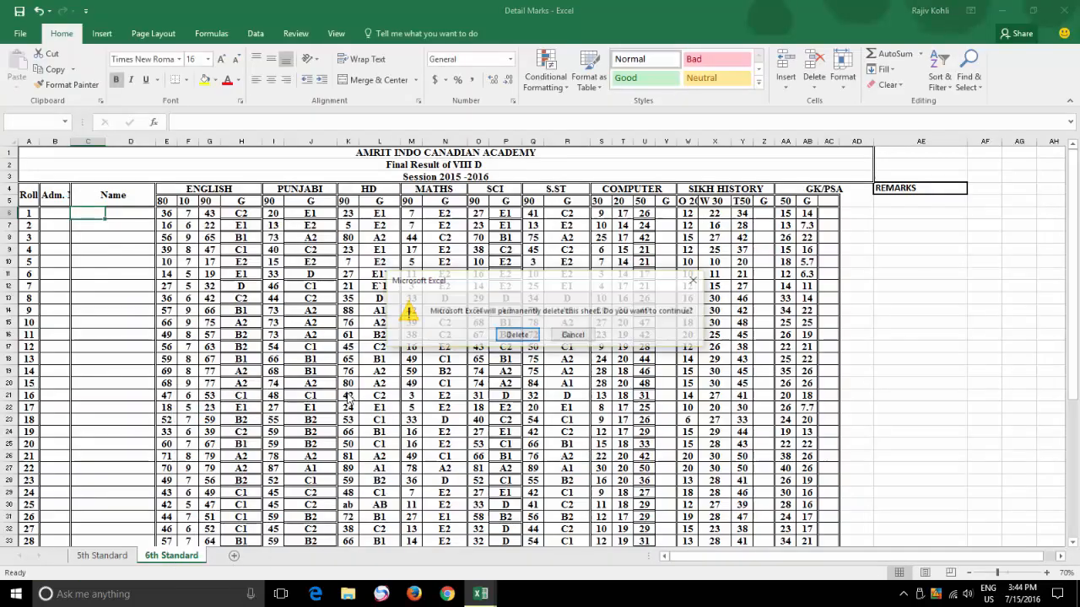
pyautogui.click(520, 334)
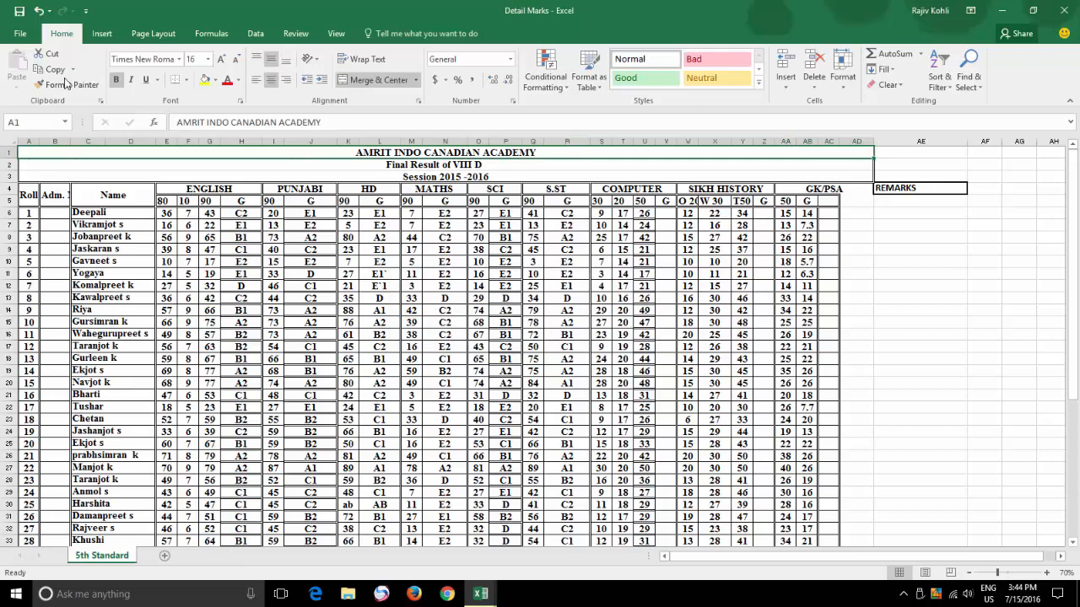
# Leave the File backstage and show the 6th Standard sheet in Detail Marks
pyautogui.click(21, 34)
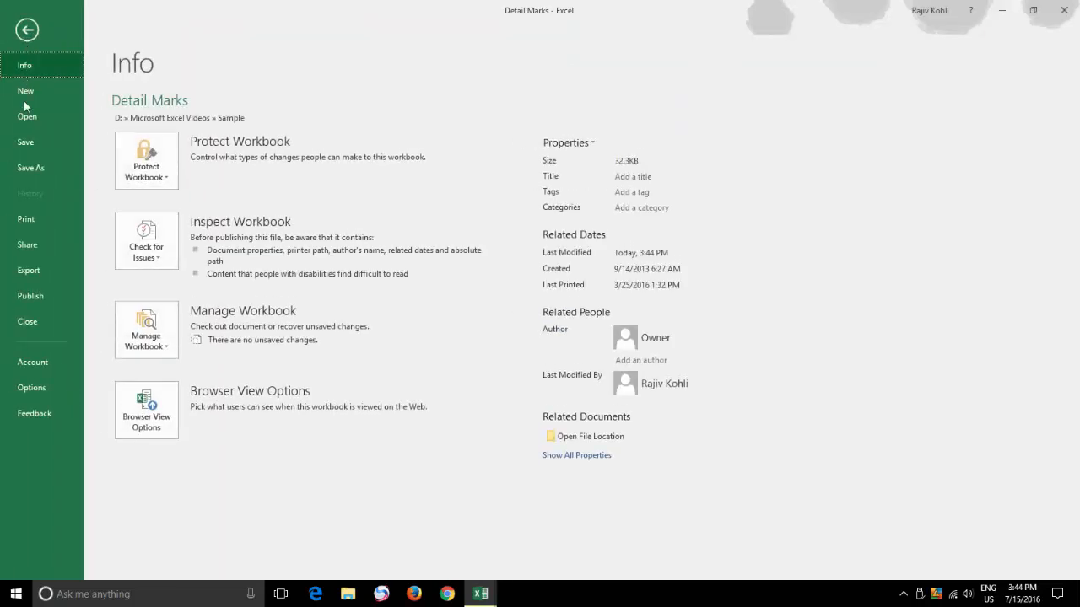
pyautogui.click(27, 30)
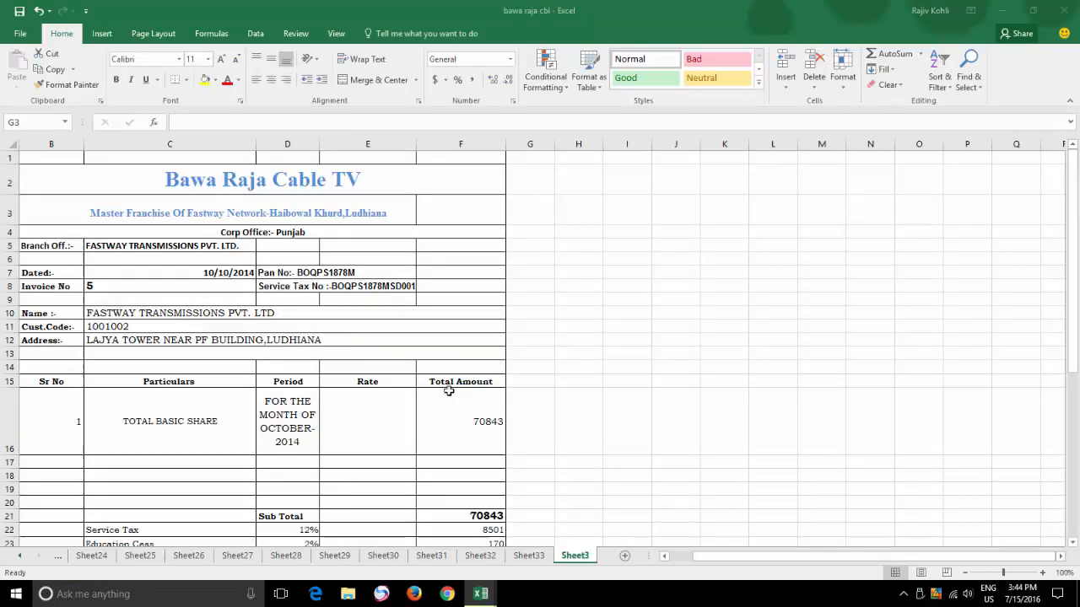
pyautogui.click(21, 34)
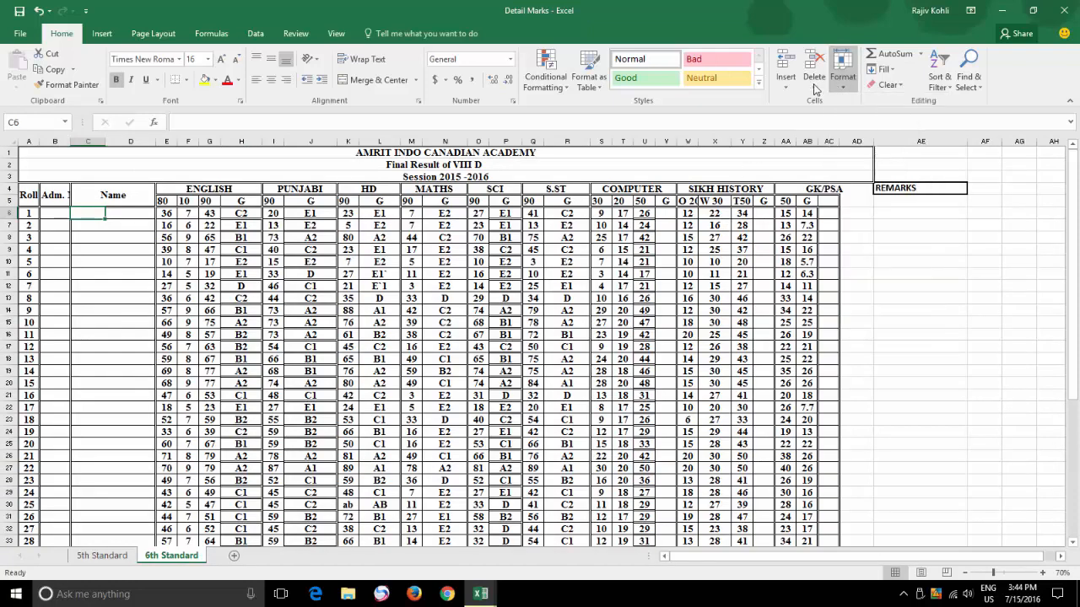
# Delete the 6th Standard sheet from Detail Marks via Home > Delete > Delete Sheet, confirming the warning
pyautogui.click(813, 76)
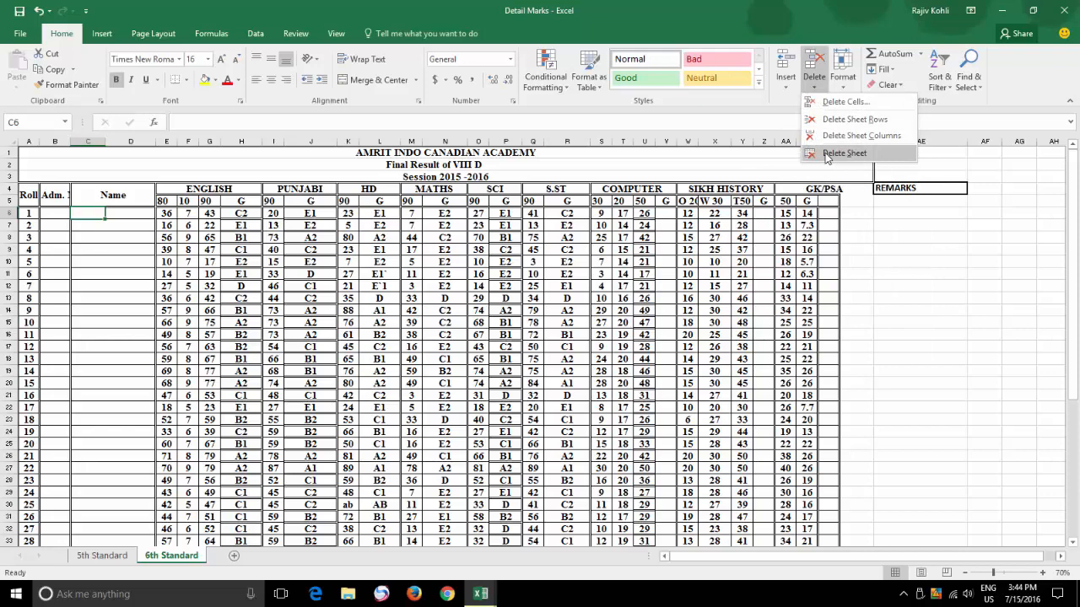
pyautogui.click(844, 152)
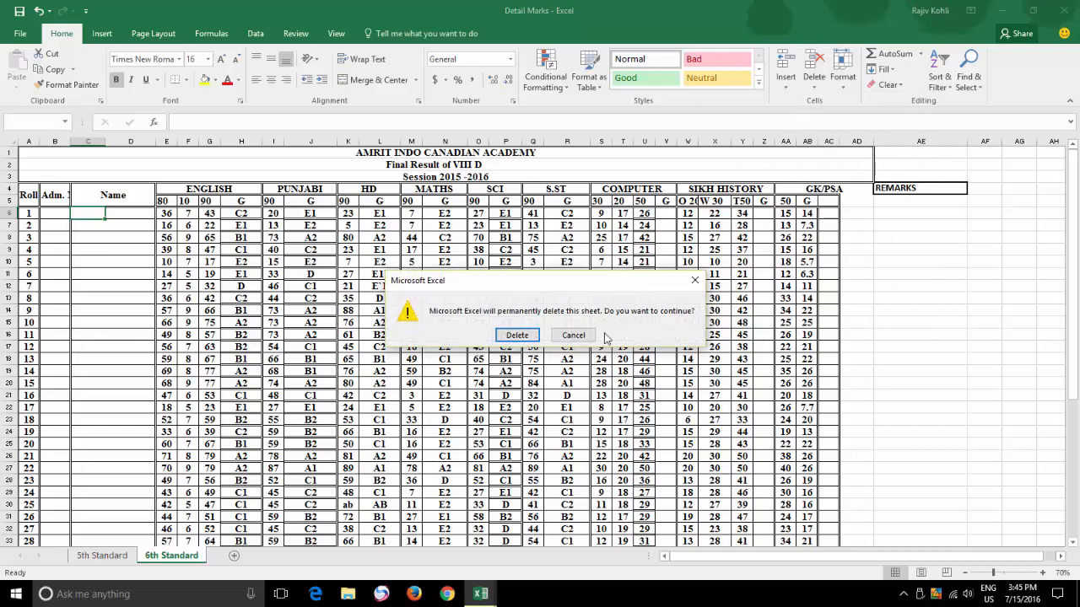
pyautogui.click(517, 334)
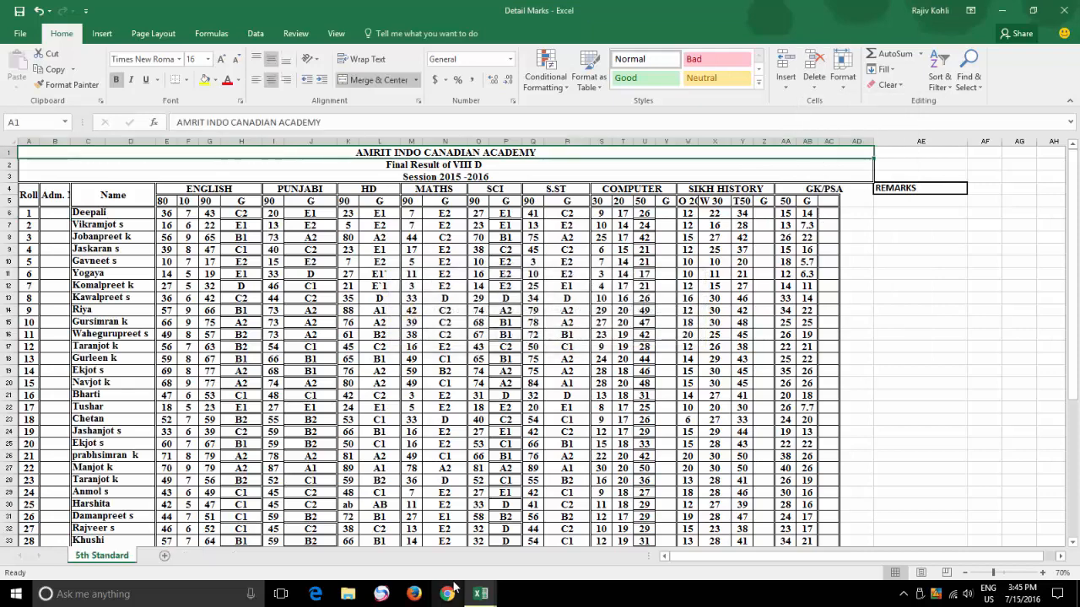
pyautogui.moveTo(479, 594)
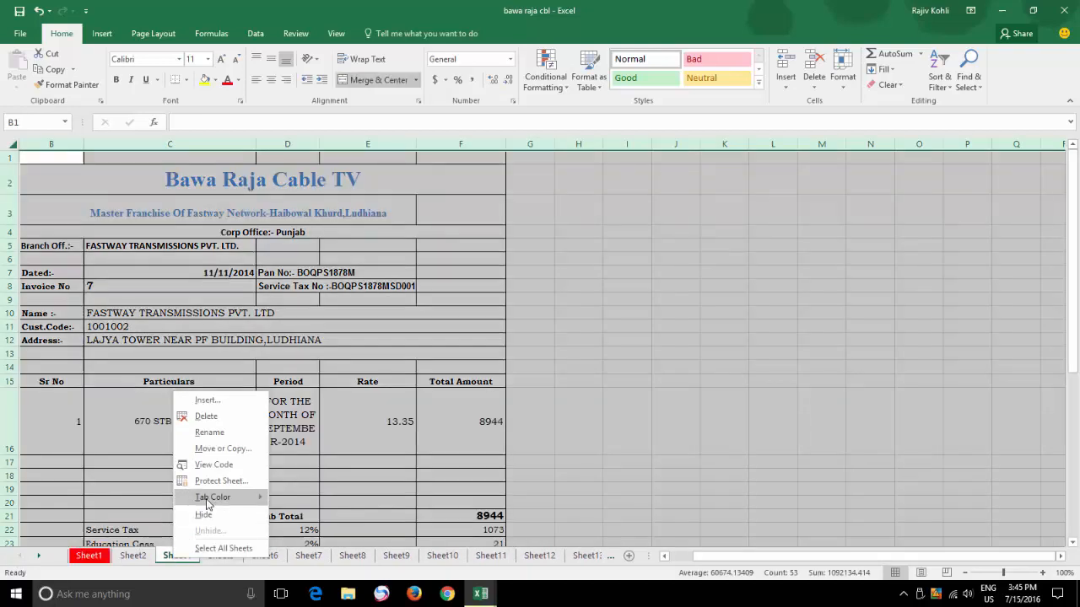
# Hide the first sheet of bawa raja cbl from its tab's right-click menu
pyautogui.rightClick(177, 555)
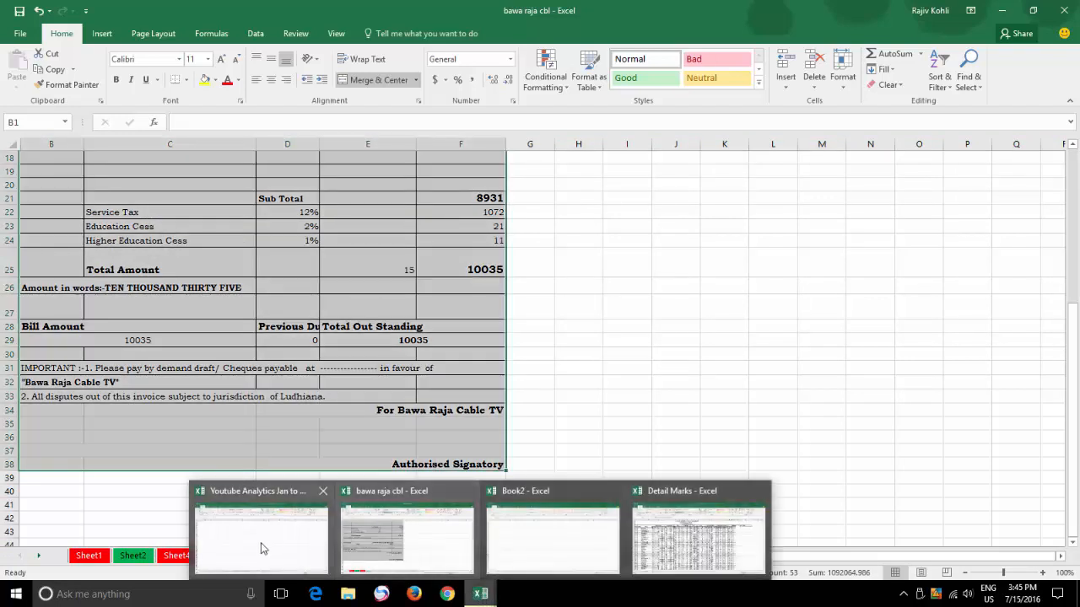
pyautogui.click(88, 555)
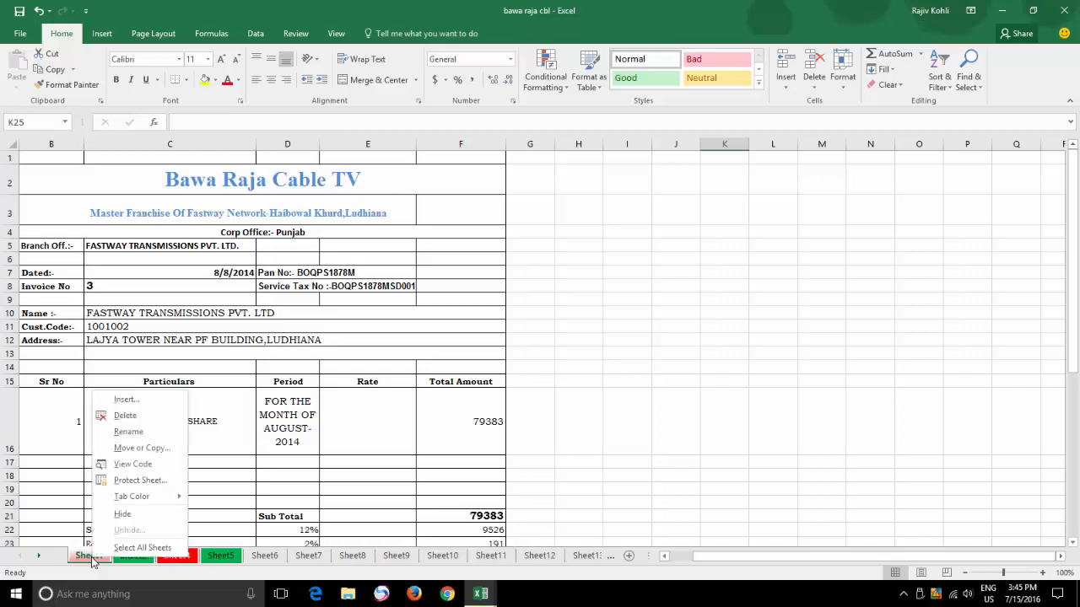
pyautogui.moveTo(121, 515)
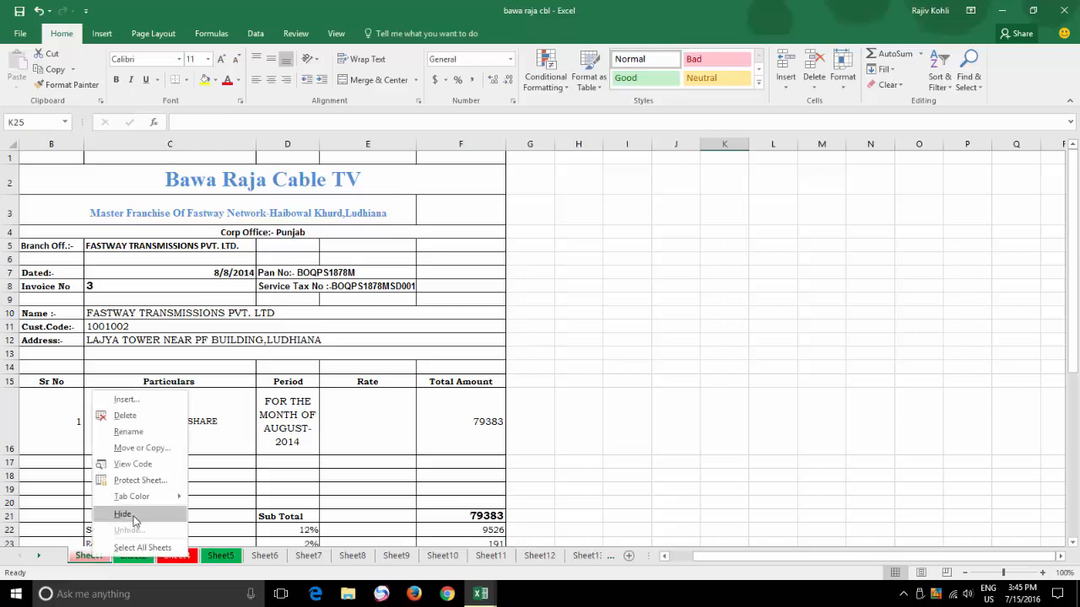
pyautogui.click(121, 513)
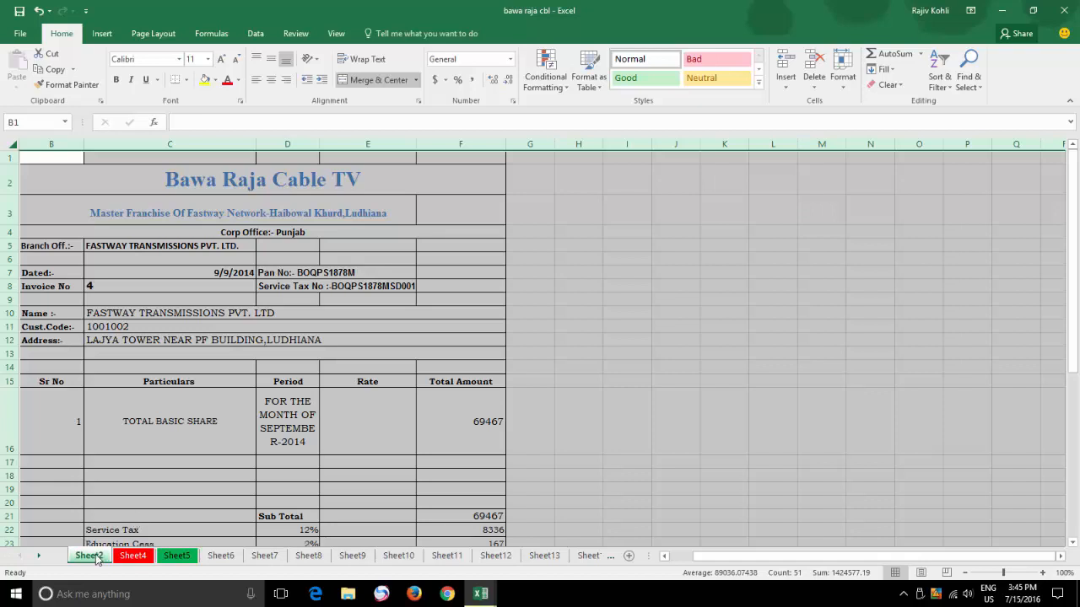
pyautogui.click(843, 71)
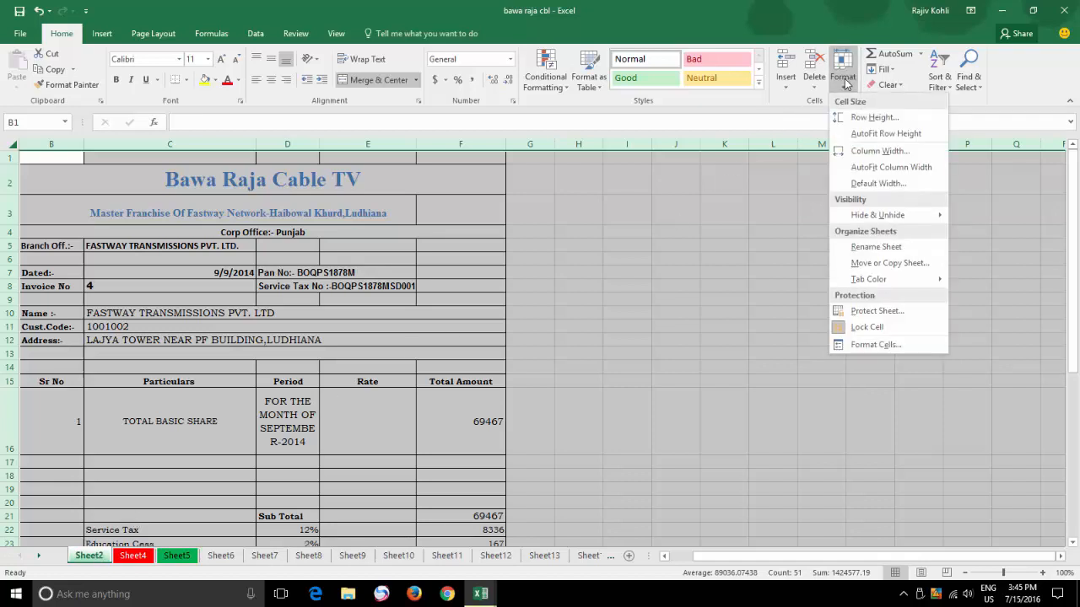
pyautogui.moveTo(877, 214)
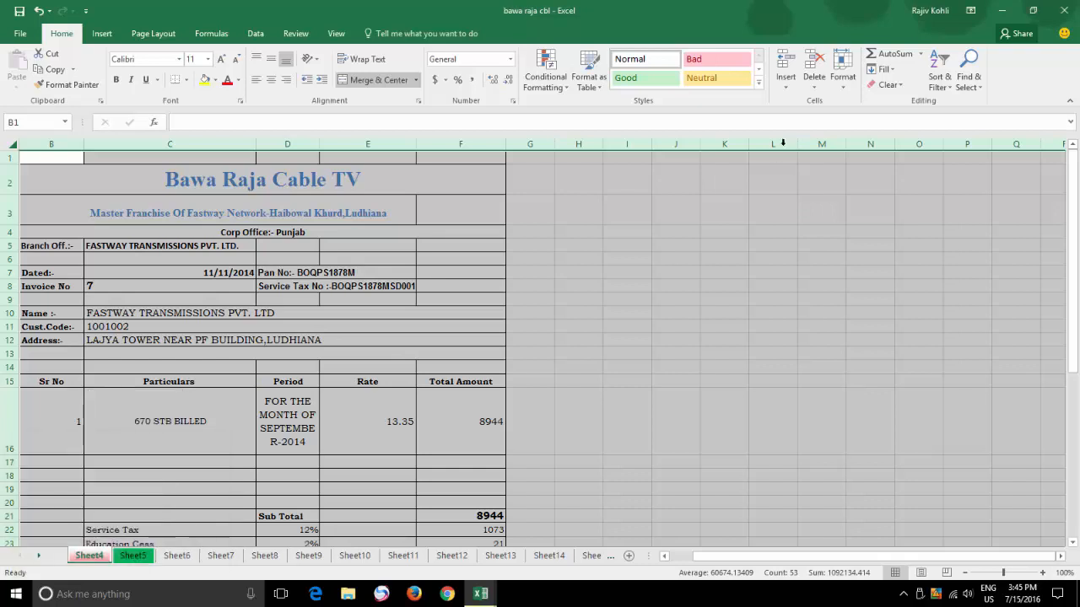
# Unhide Sheet2 through Format > Hide & Unhide > Unhide Sheet, restoring it before Sheet4
pyautogui.click(842, 71)
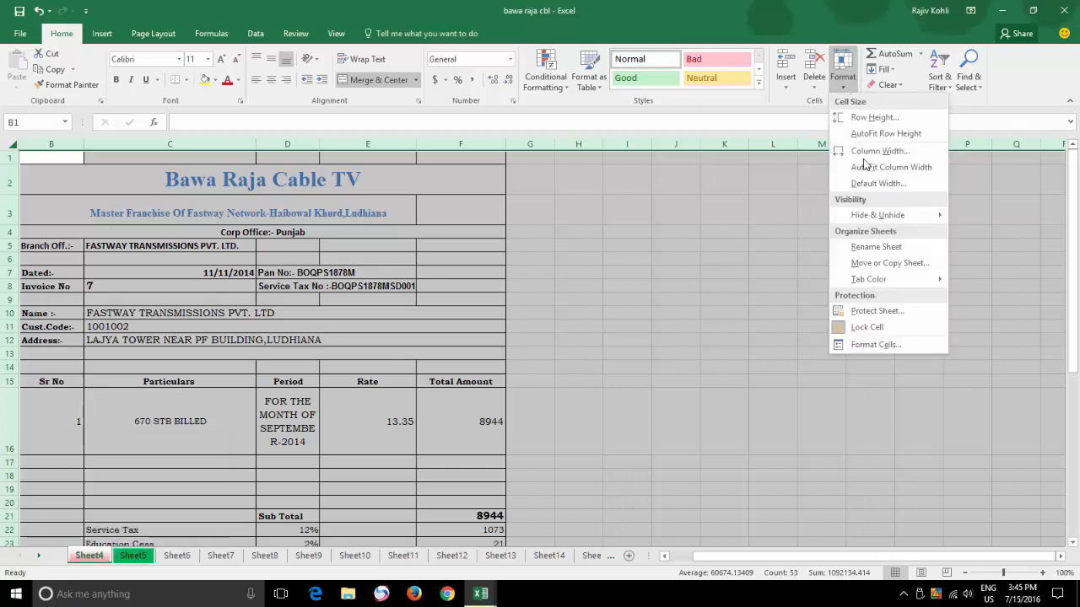
pyautogui.moveTo(877, 214)
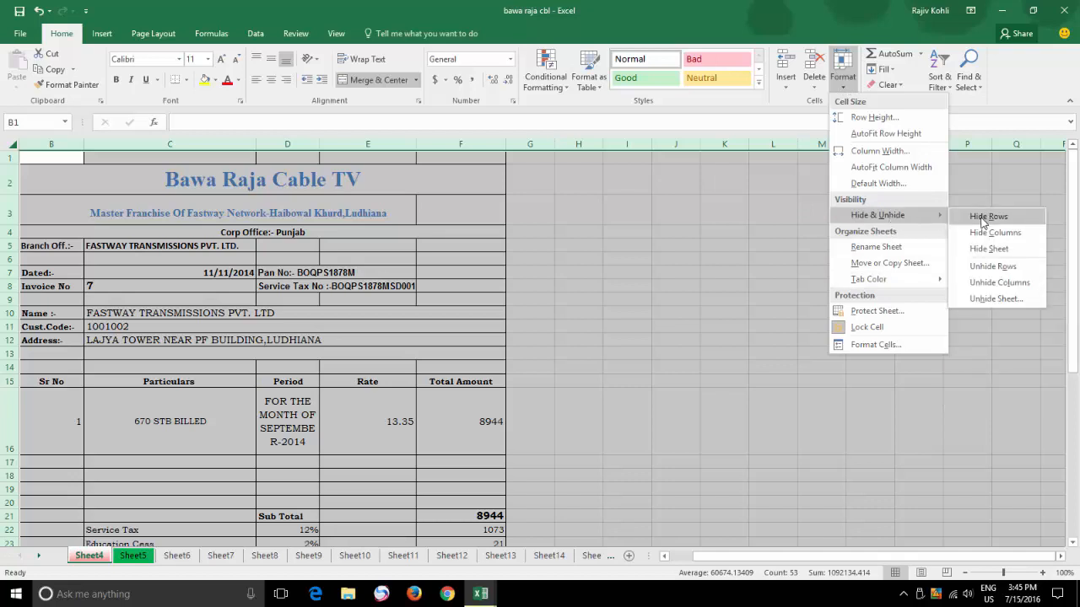
pyautogui.moveTo(989, 302)
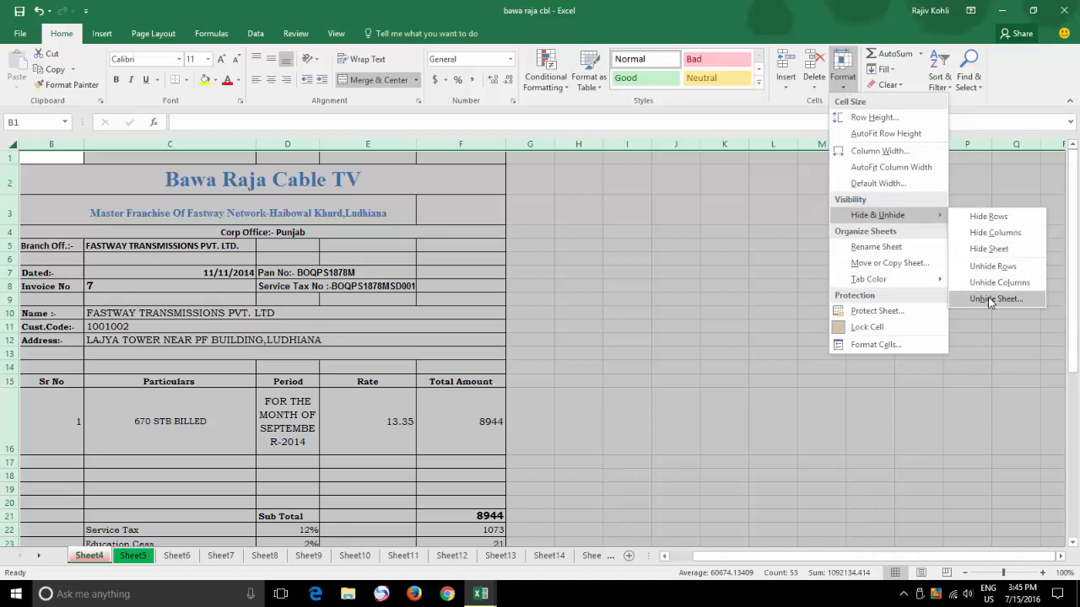
pyautogui.click(995, 298)
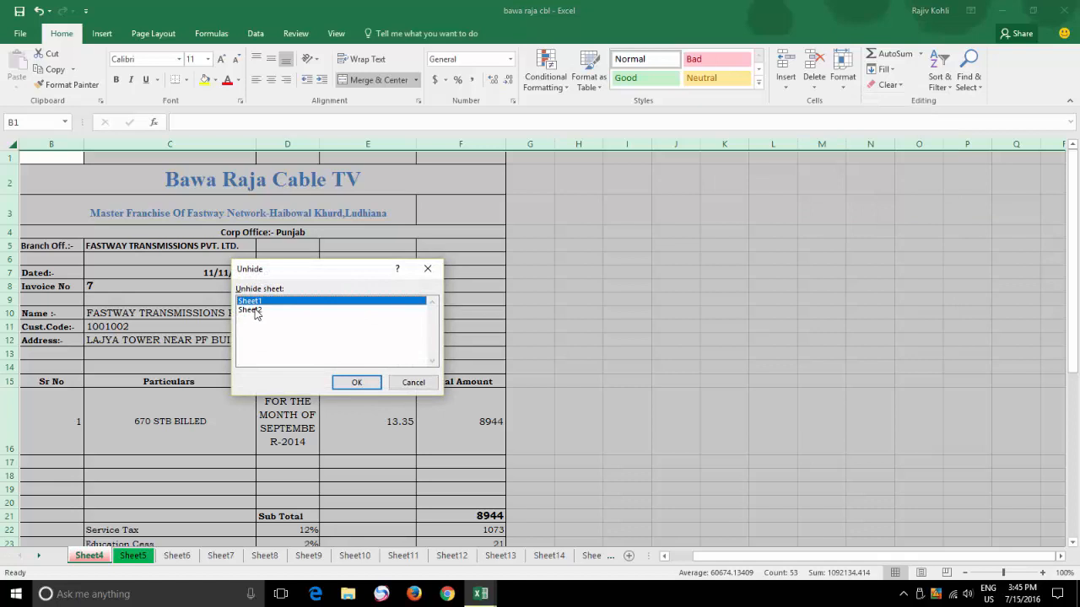
pyautogui.click(250, 309)
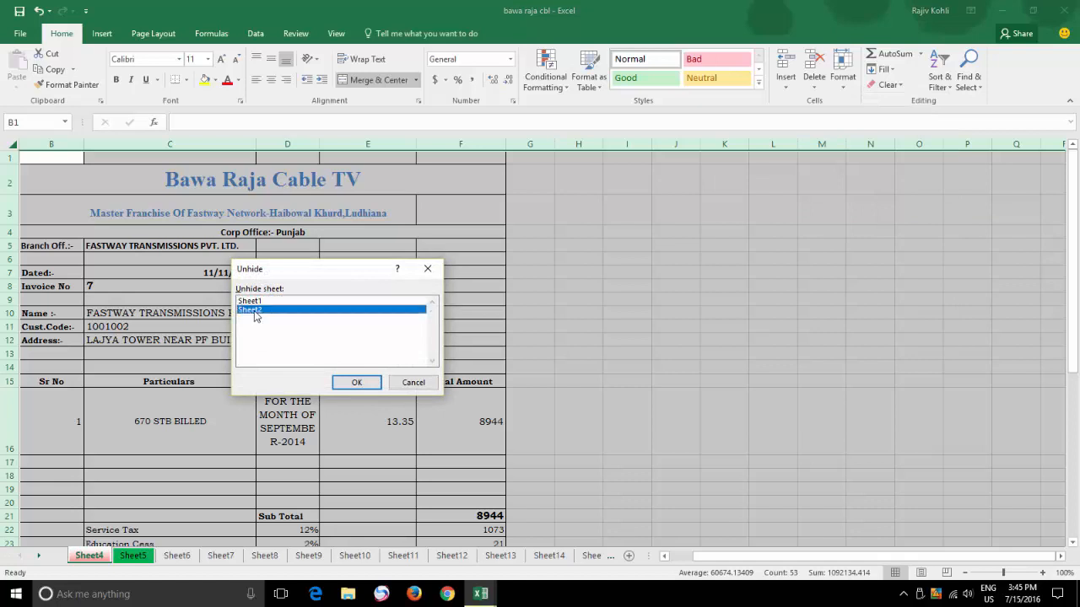
pyautogui.click(355, 382)
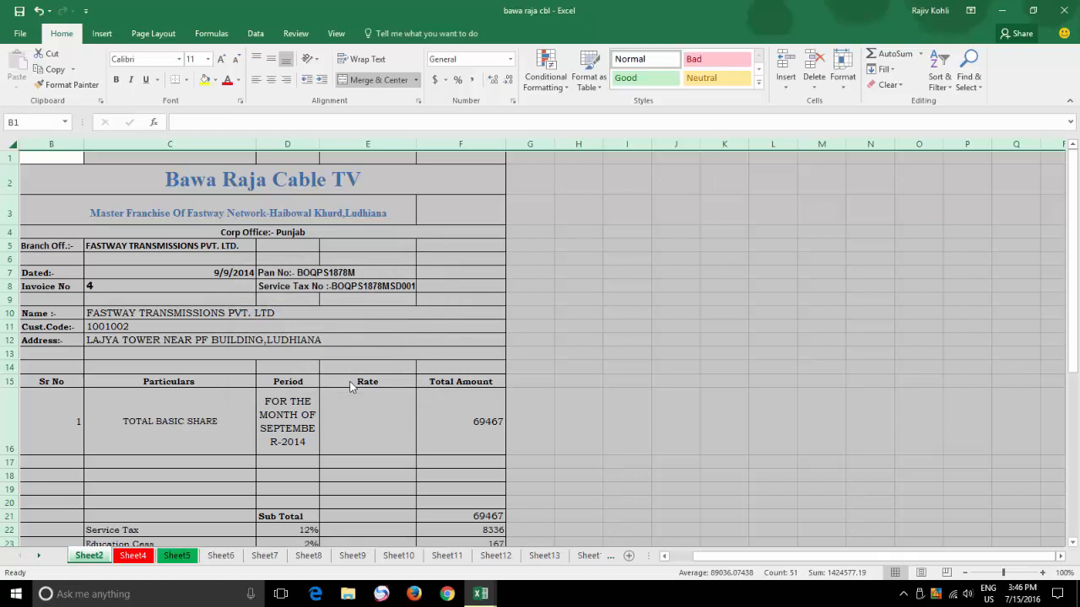
pyautogui.moveTo(210, 324)
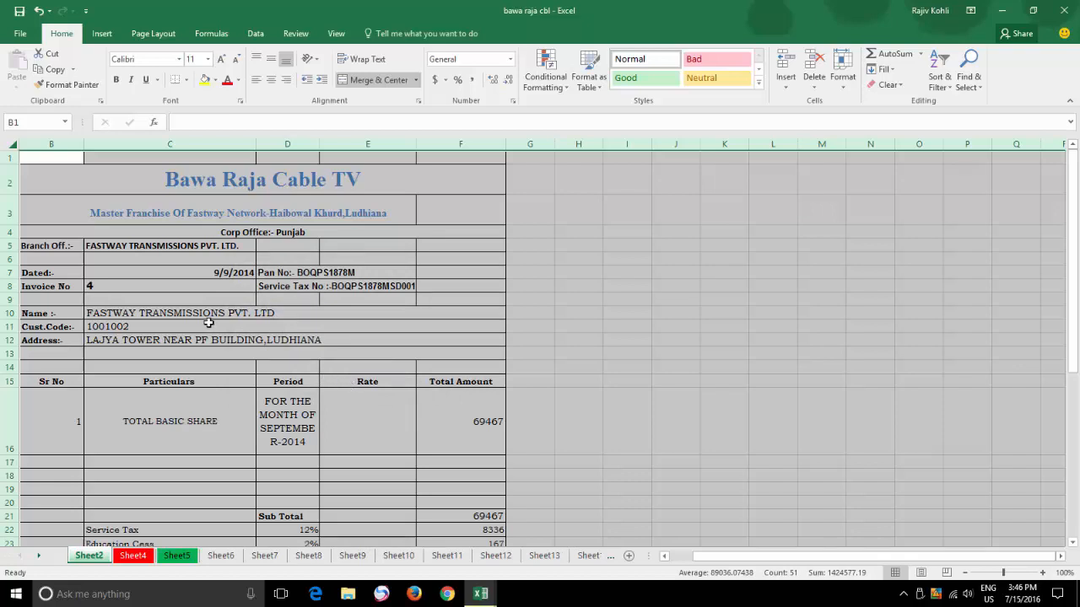
pyautogui.click(20, 33)
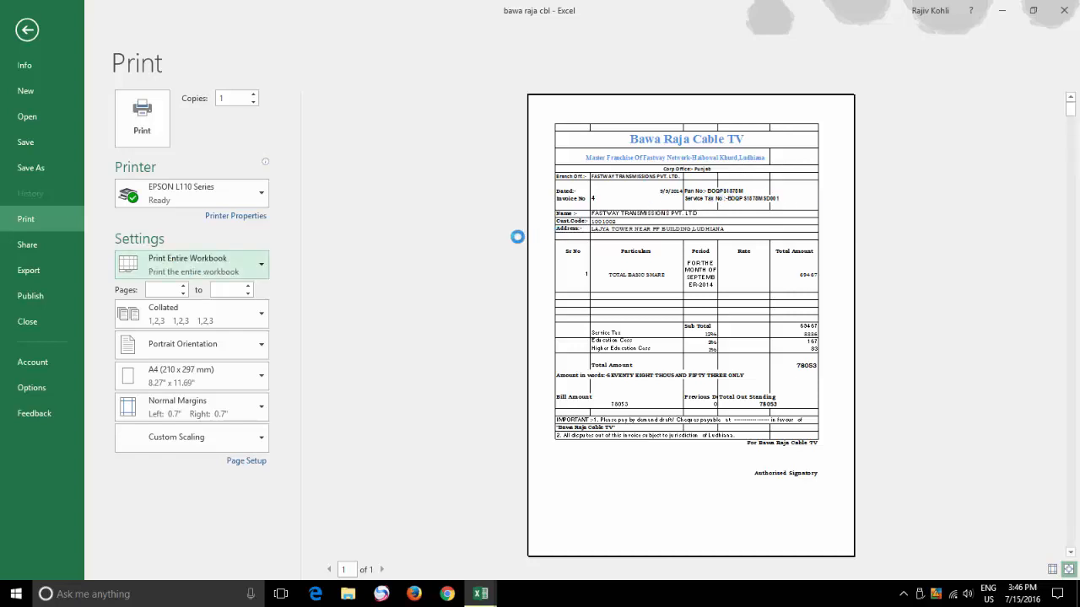
# Move to the next page of the 31-page print preview of the whole workbook
pyautogui.click(382, 570)
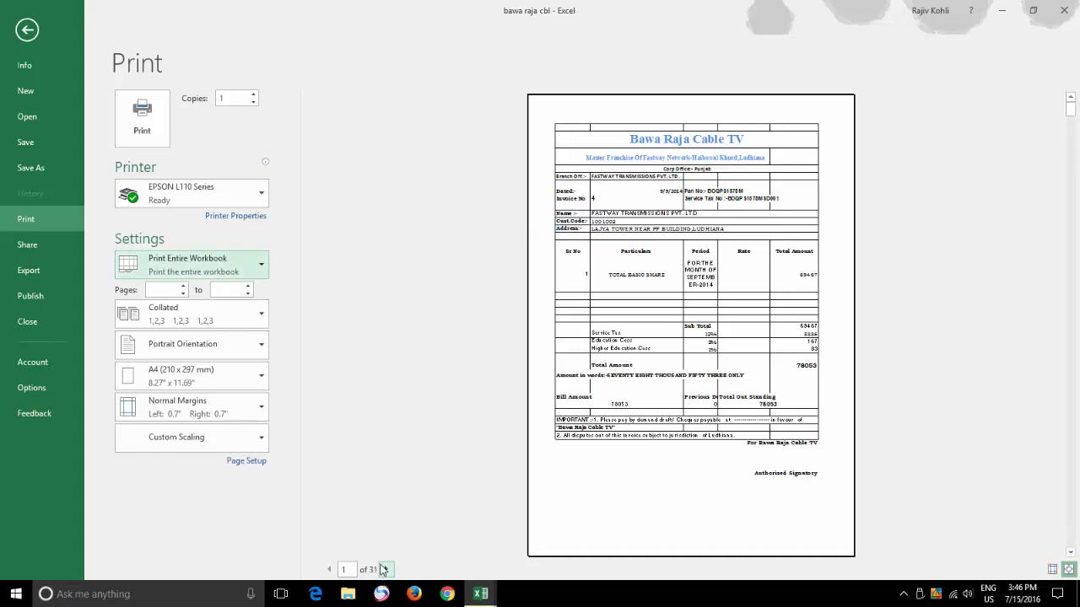